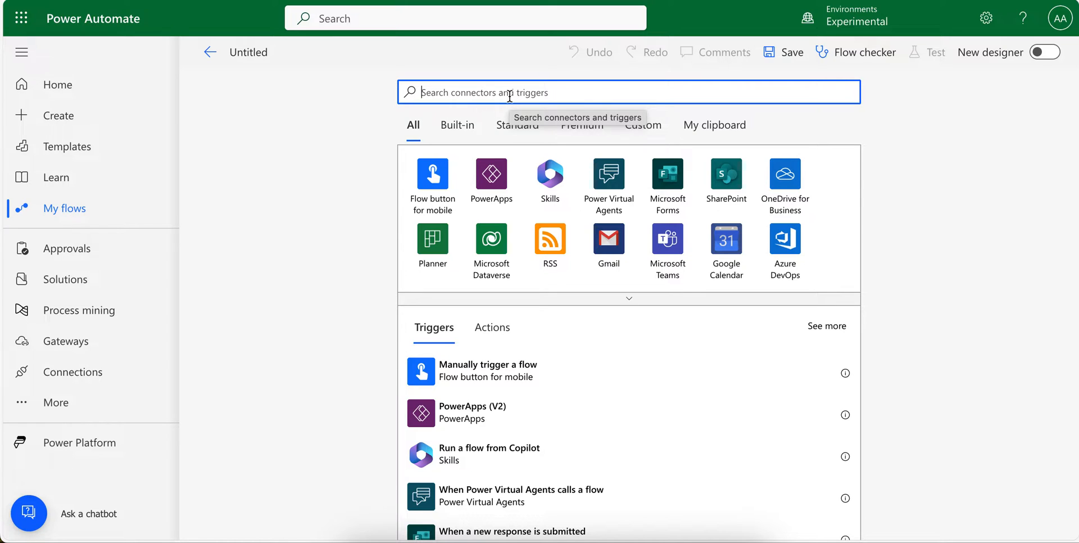
pyautogui.moveTo(467, 92)
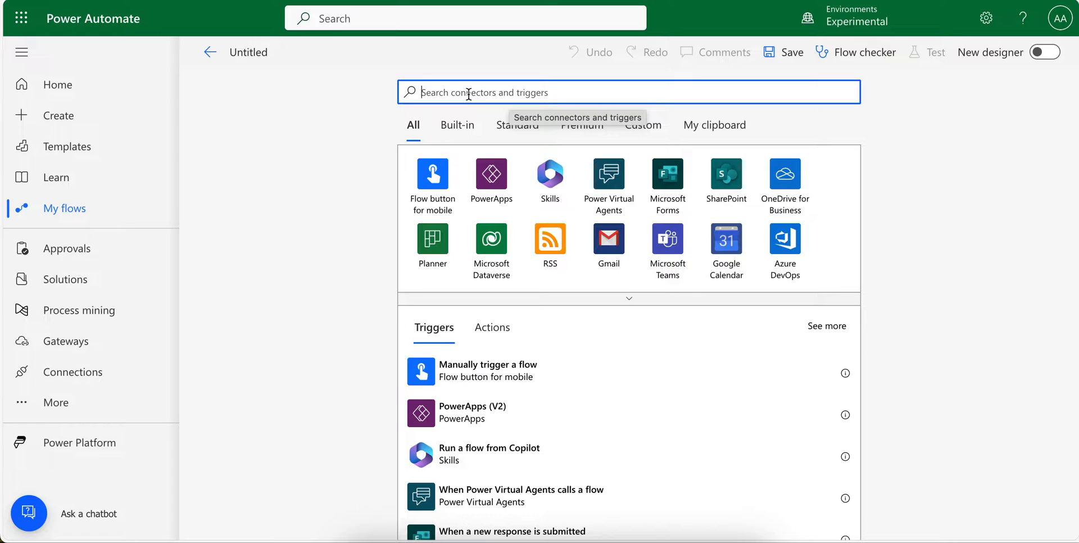
# Step: Search the connectors for 'onedrive' and list the OneDrive connector's triggers, dismissing the tip
pyautogui.write('onedri')
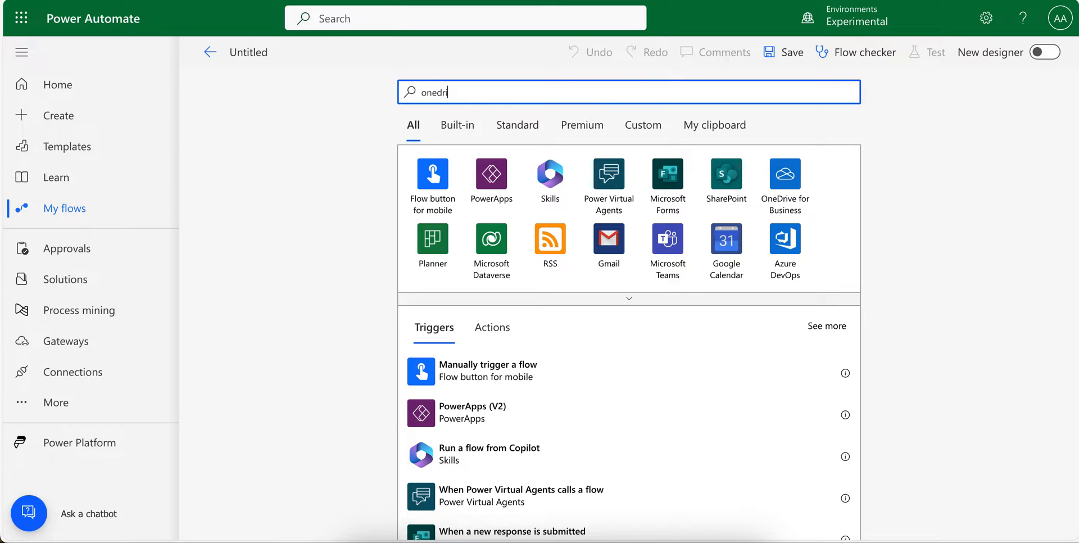
pyautogui.write('ve')
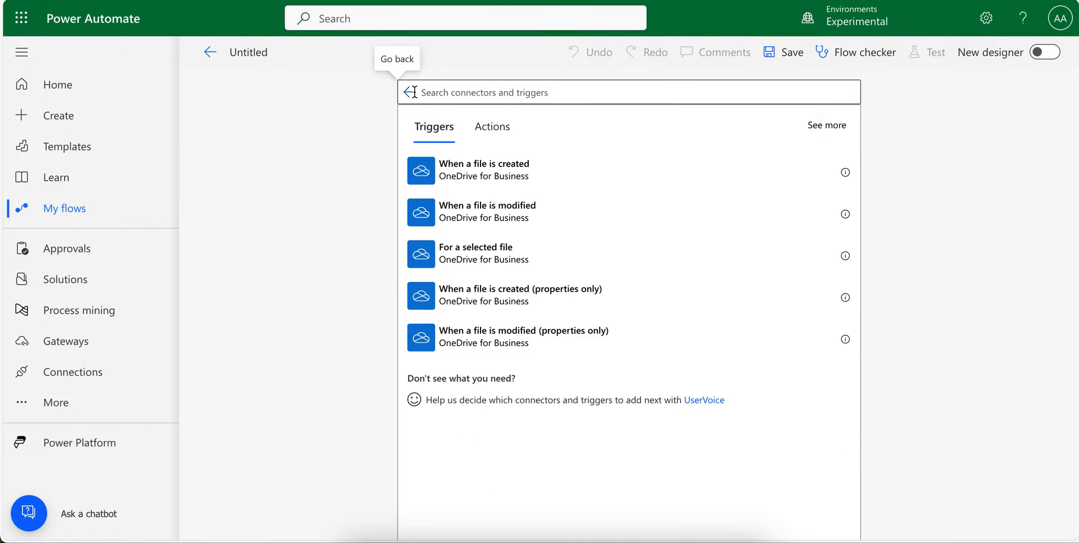
pyautogui.write('onedrive')
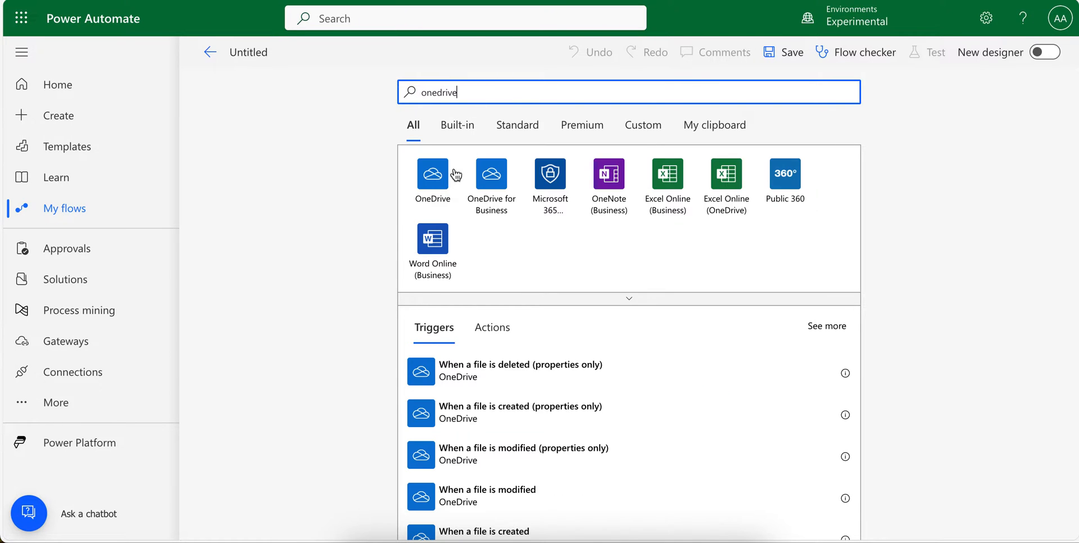
pyautogui.click(431, 173)
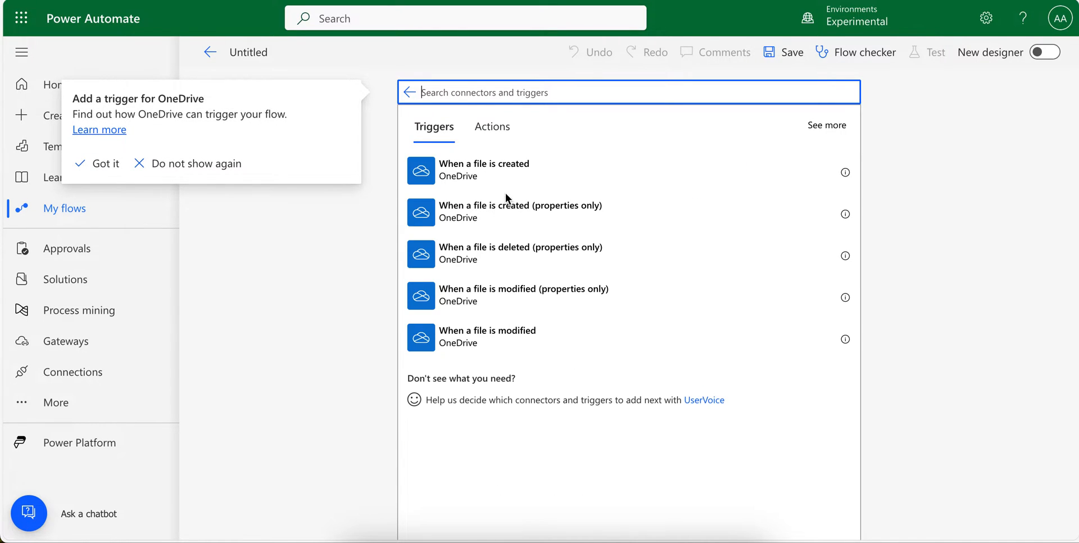
pyautogui.moveTo(514, 295)
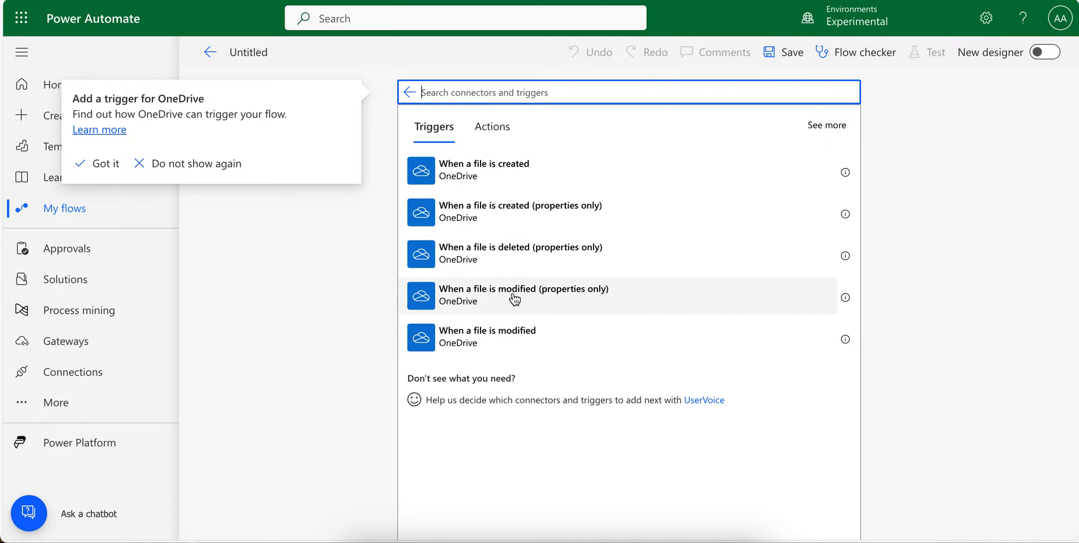
pyautogui.moveTo(559, 290)
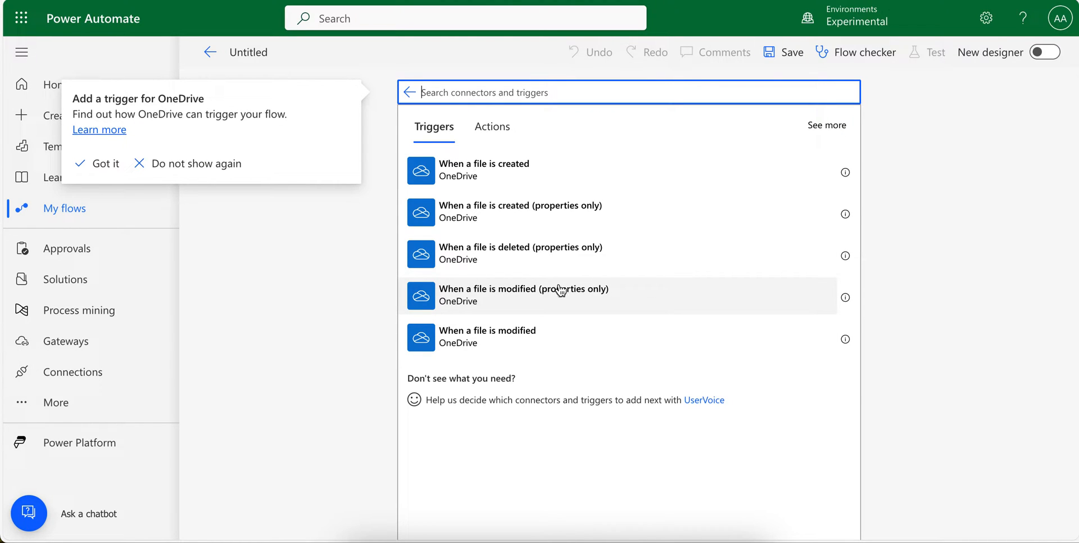
pyautogui.click(103, 163)
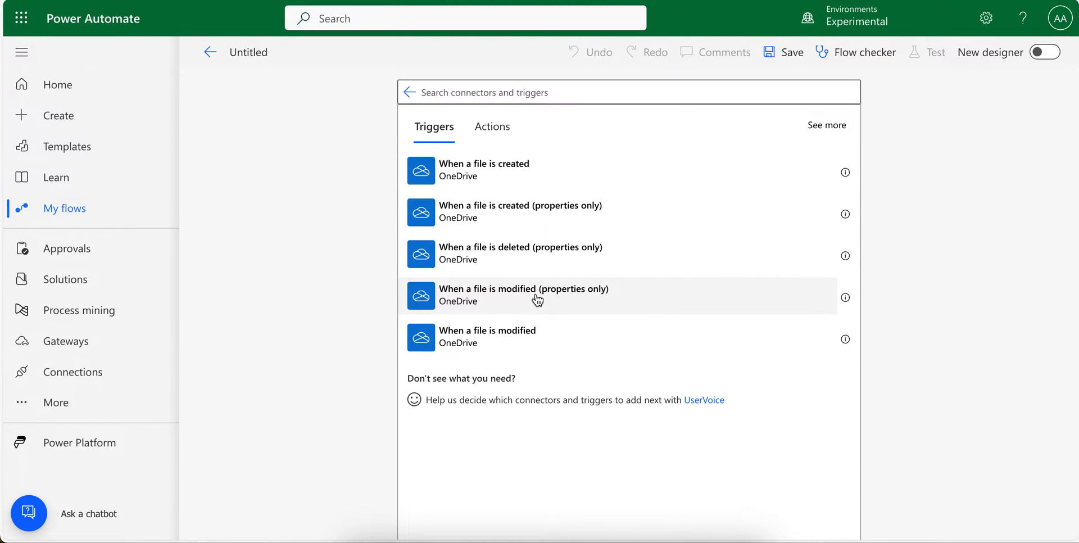
# Step: Add the 'When a file is modified (properties only)' trigger watching Root > Flow Automation
pyautogui.click(523, 295)
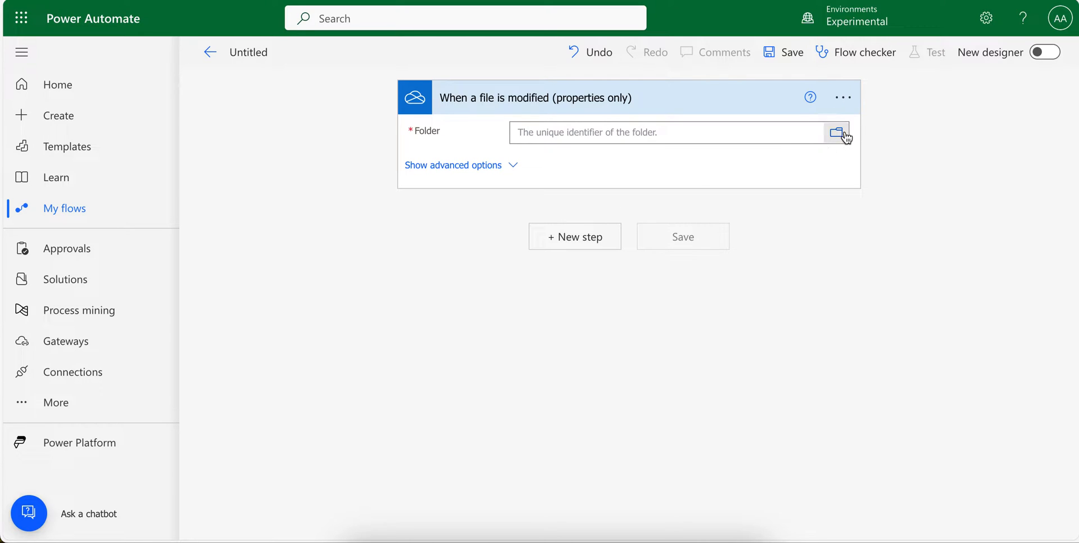
pyautogui.click(836, 132)
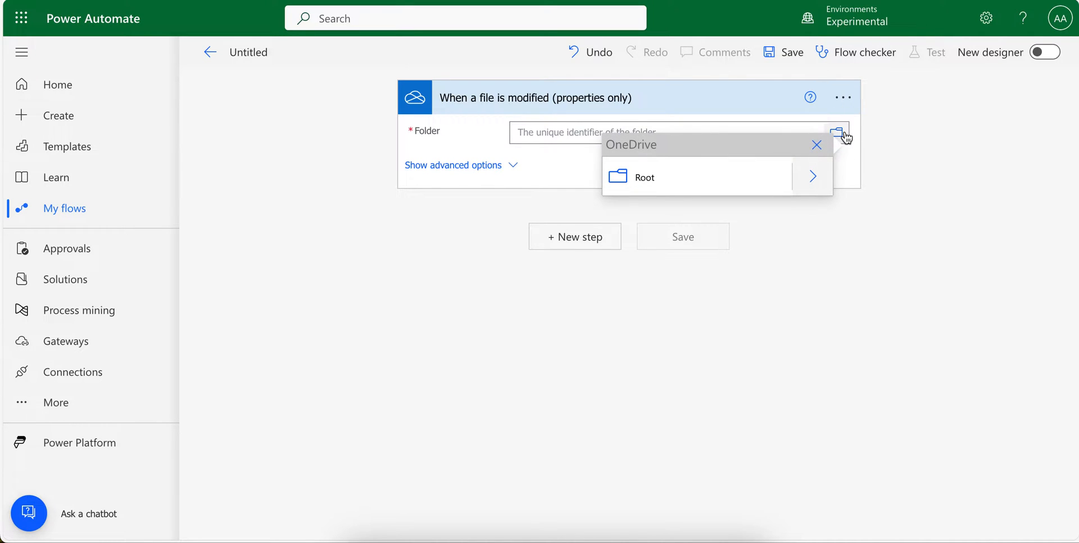
pyautogui.click(811, 177)
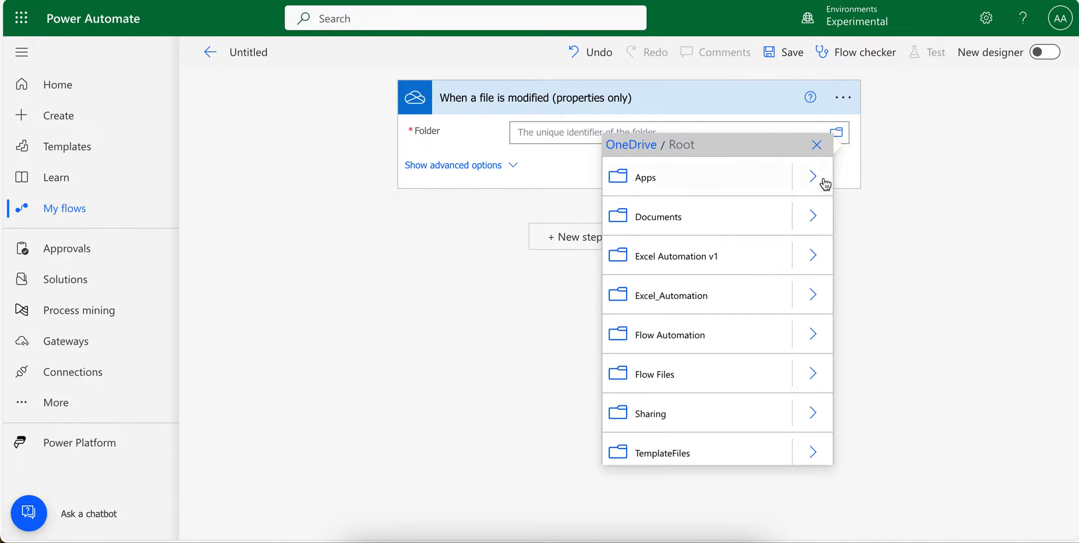
pyautogui.moveTo(696, 334)
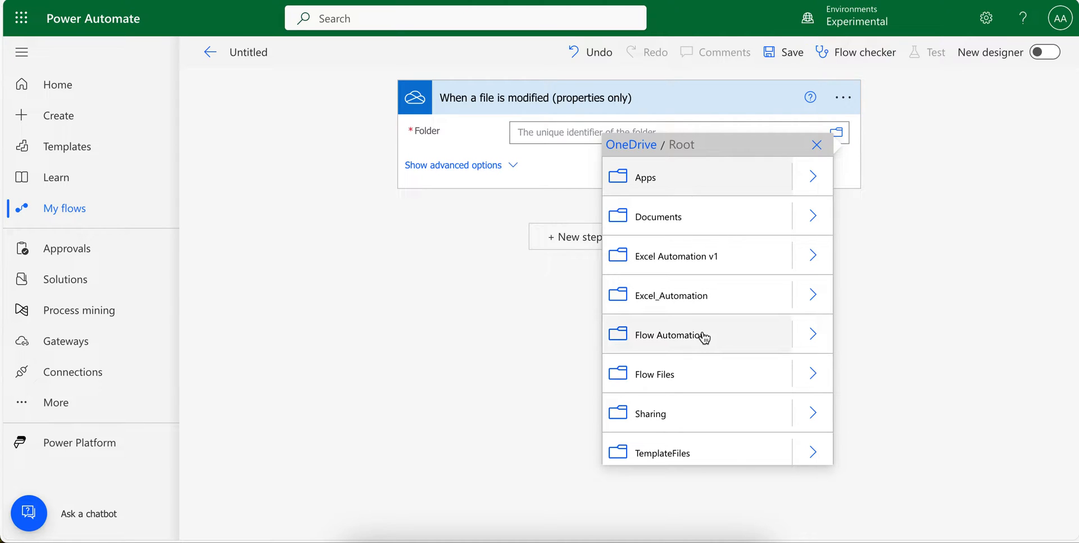
pyautogui.click(676, 335)
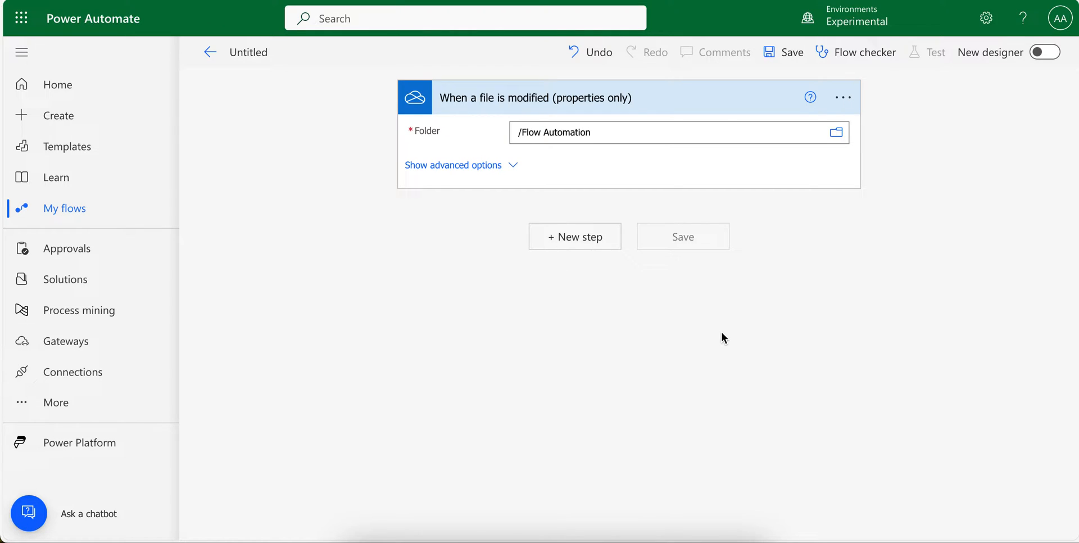
pyautogui.click(453, 164)
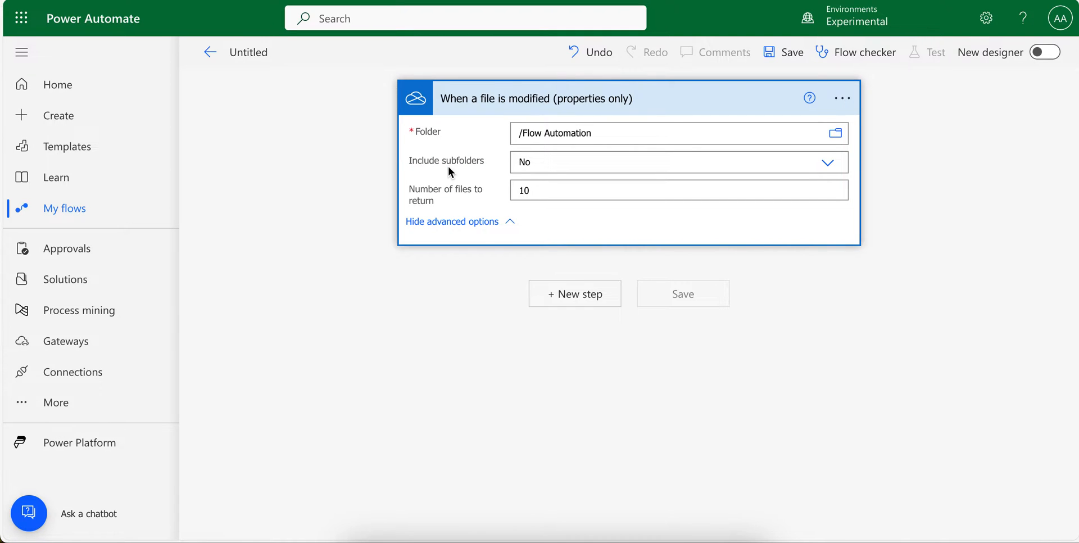
pyautogui.moveTo(489, 177)
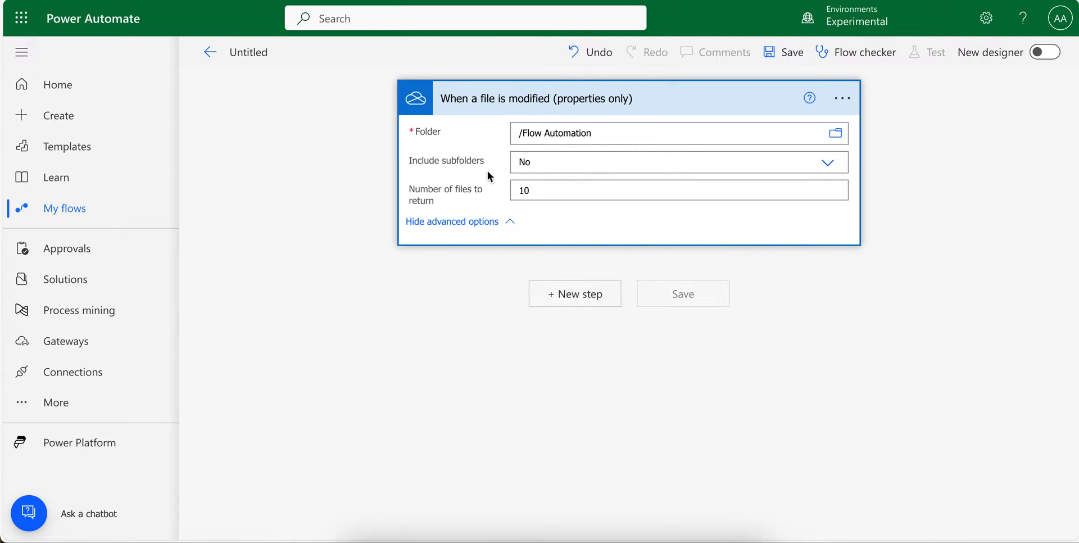
pyautogui.moveTo(573, 167)
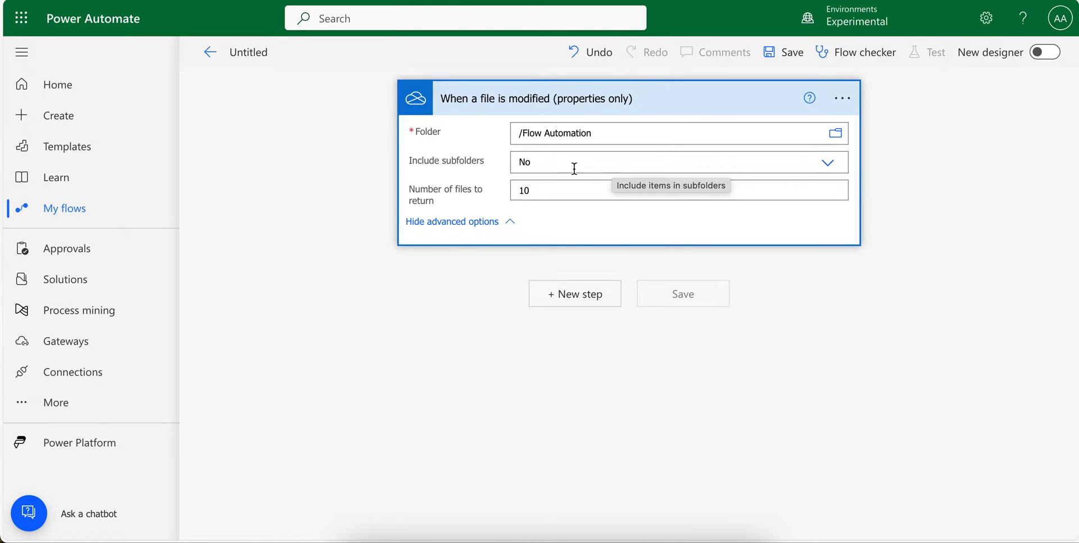
pyautogui.click(452, 221)
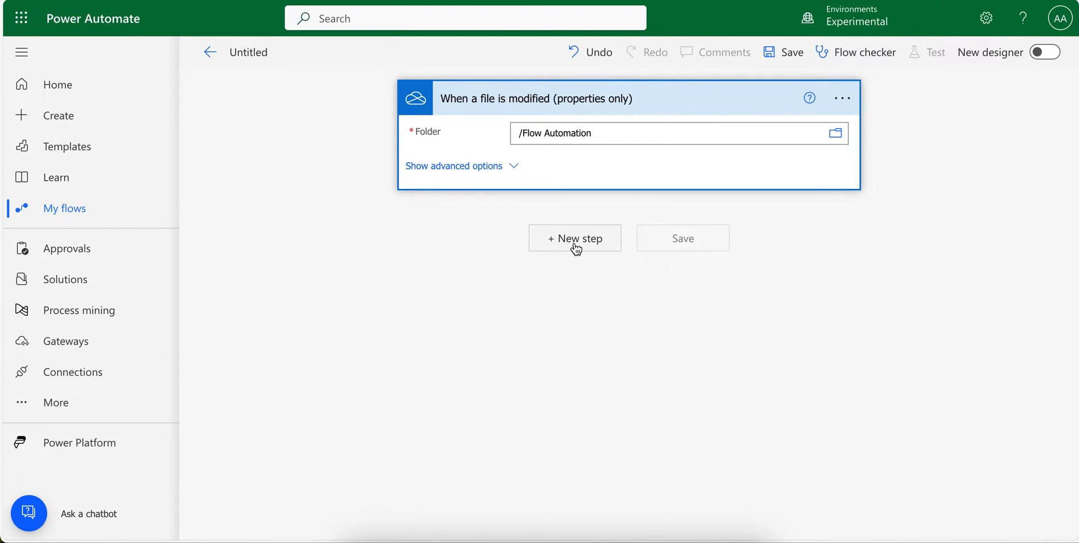
# Step: Add a Condition step after the trigger comparing the file's 'Is folder?' value
pyautogui.click(574, 238)
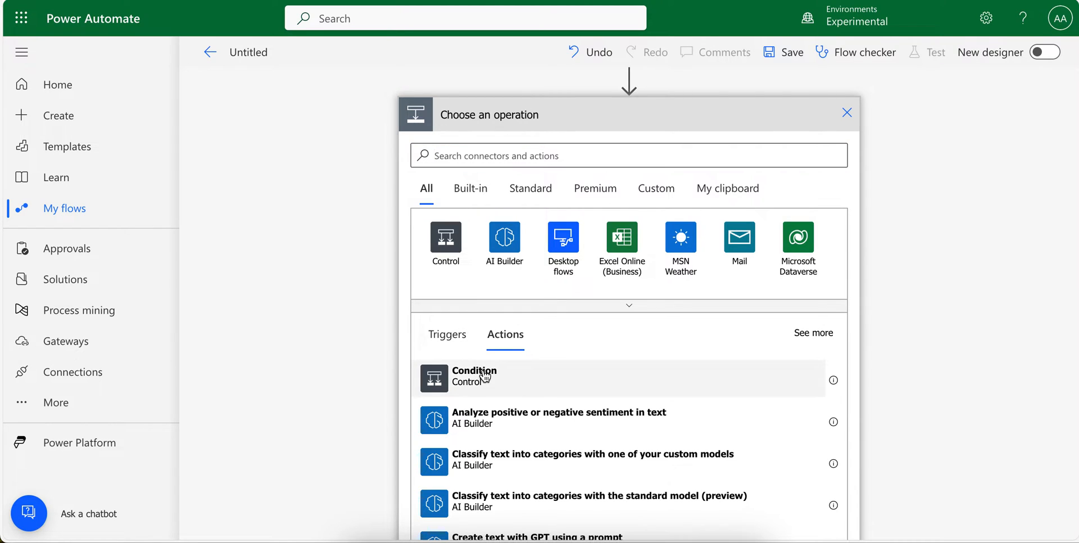
pyautogui.click(473, 376)
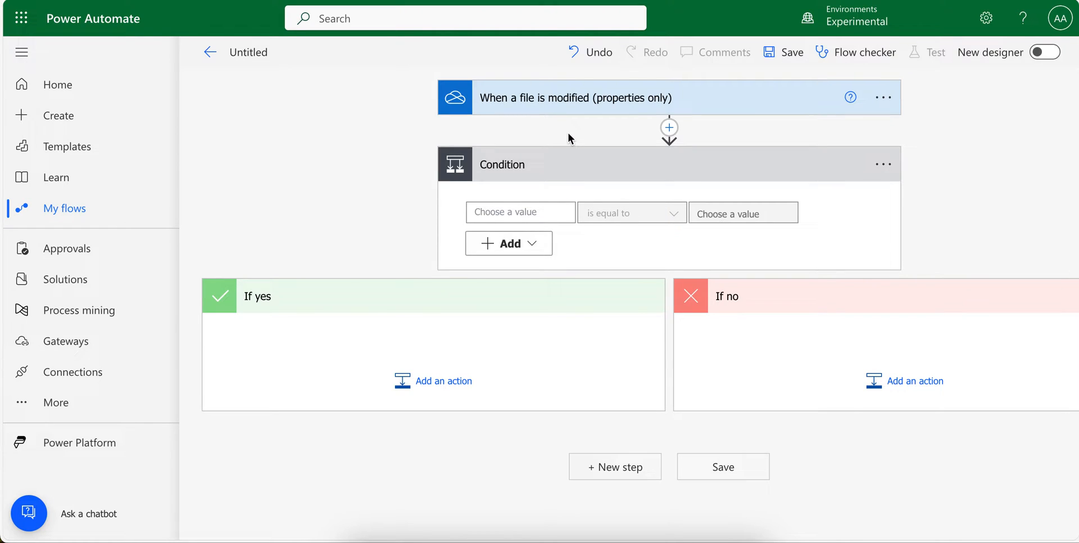
pyautogui.click(519, 212)
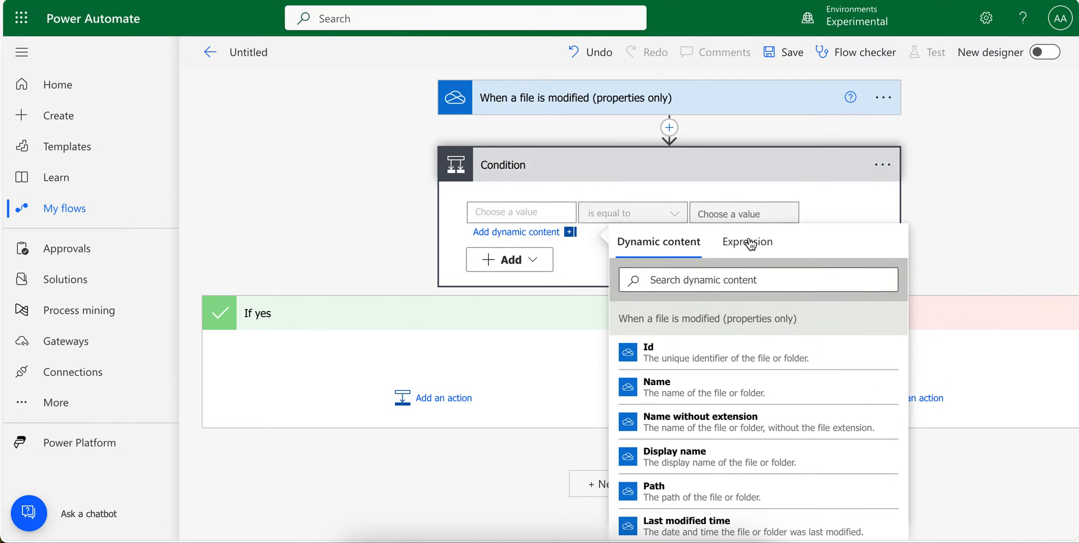
pyautogui.write('fol')
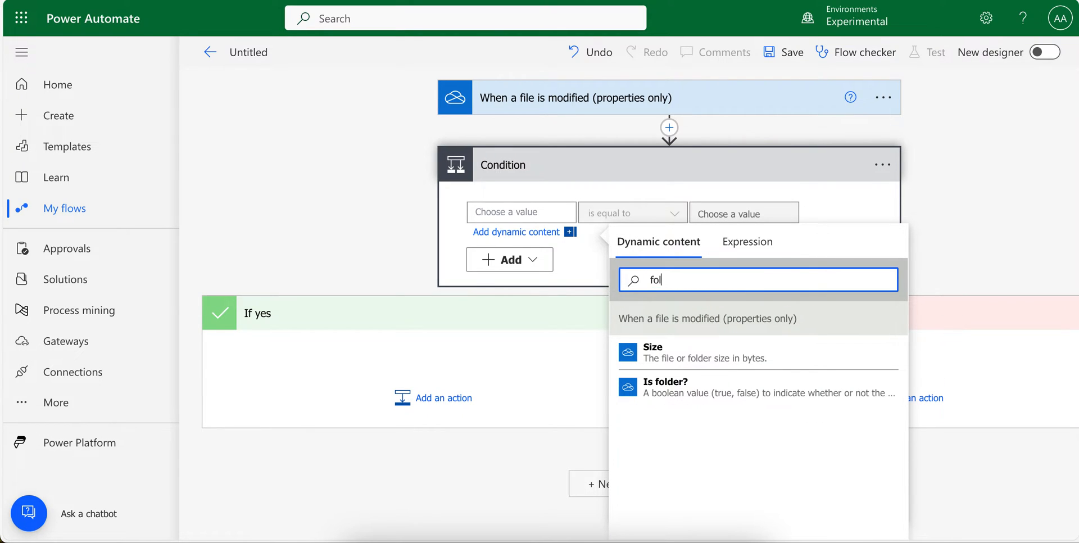
pyautogui.click(627, 386)
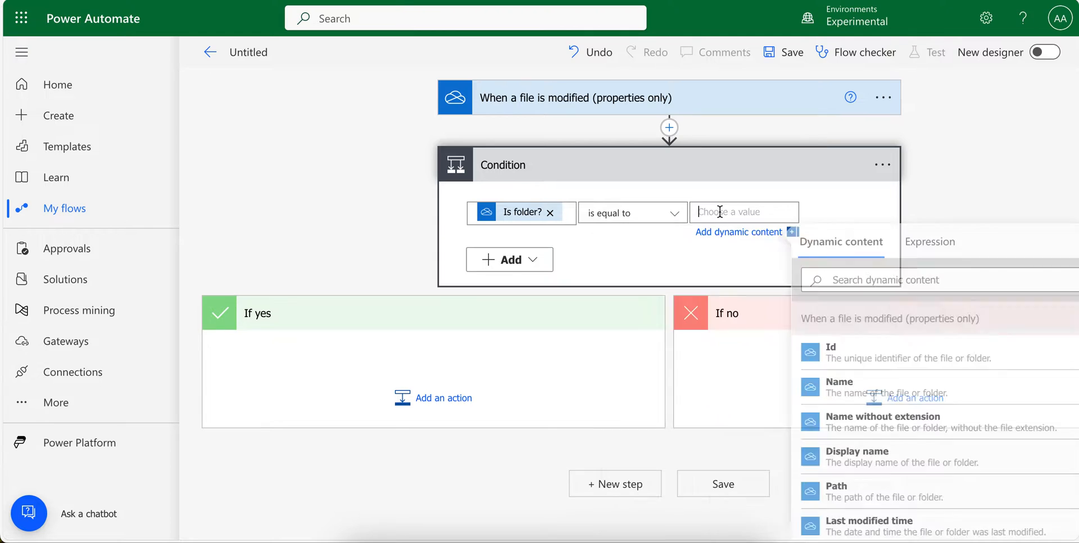
# Step: Set the condition to 'is equal to' the expression false
pyautogui.click(932, 242)
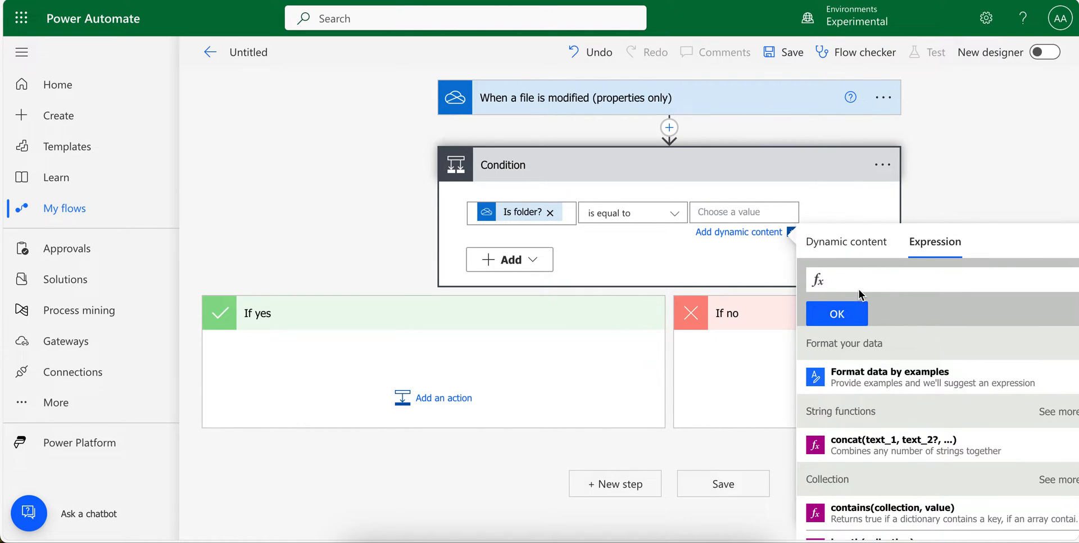
pyautogui.write('false')
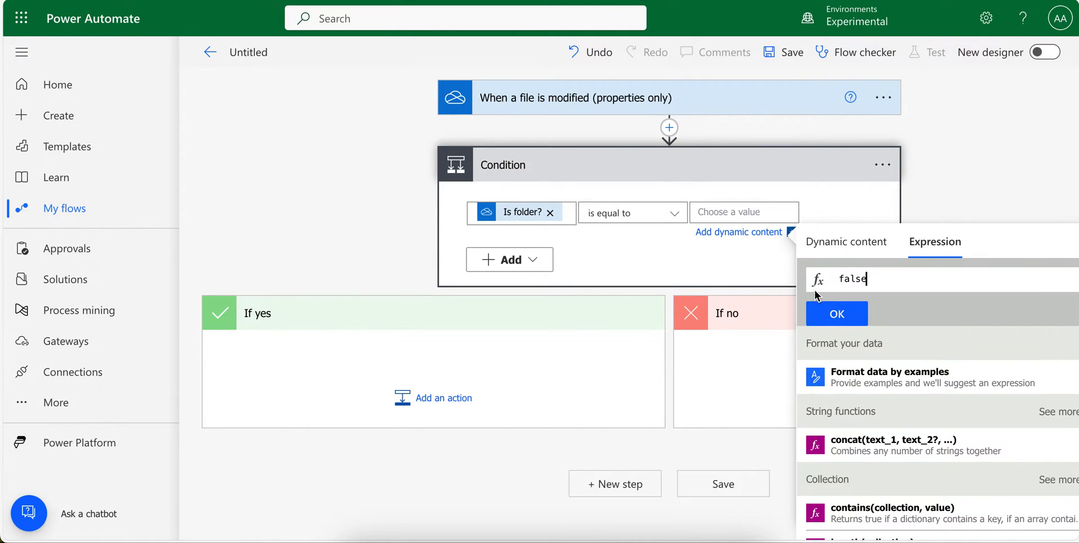
pyautogui.click(836, 313)
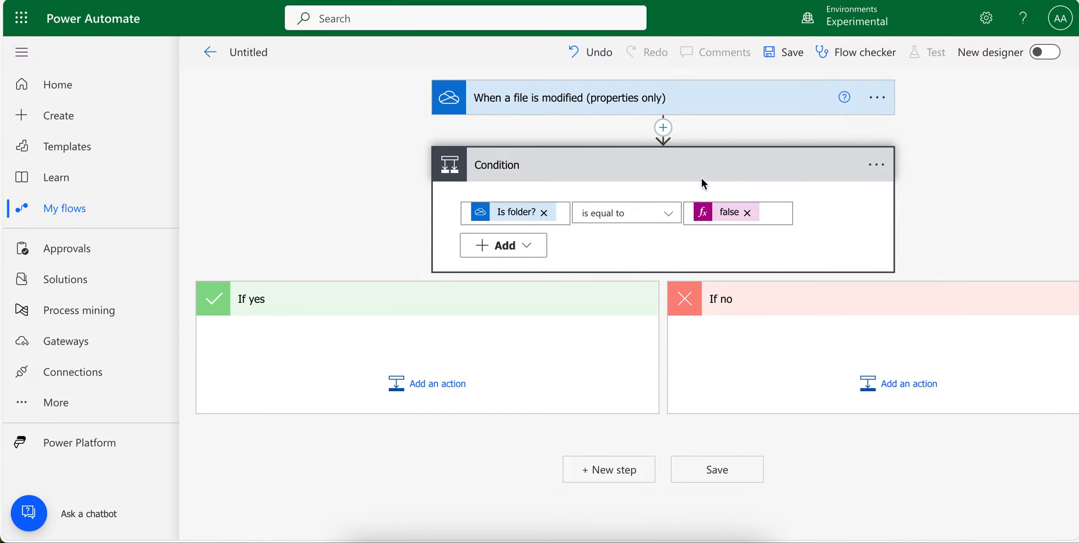
pyautogui.moveTo(757, 299)
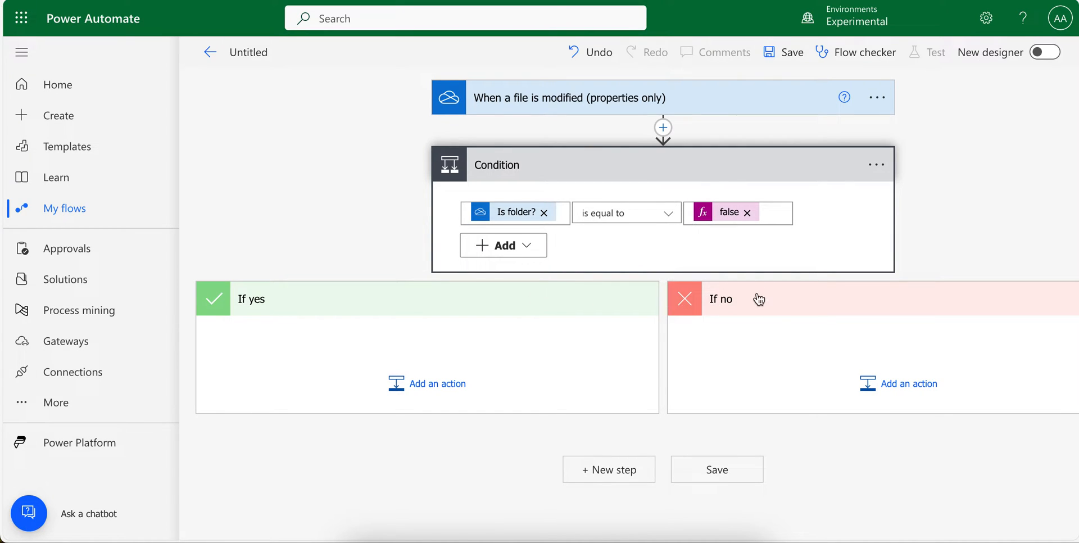
pyautogui.moveTo(485, 348)
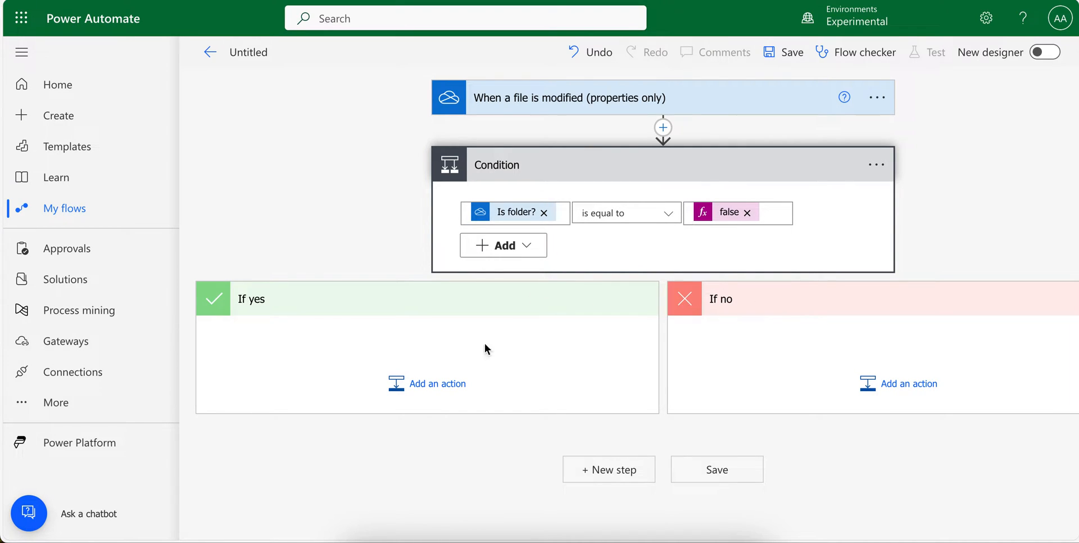
# Step: Search 'send email' for an action to add under the If yes branch
pyautogui.click(436, 383)
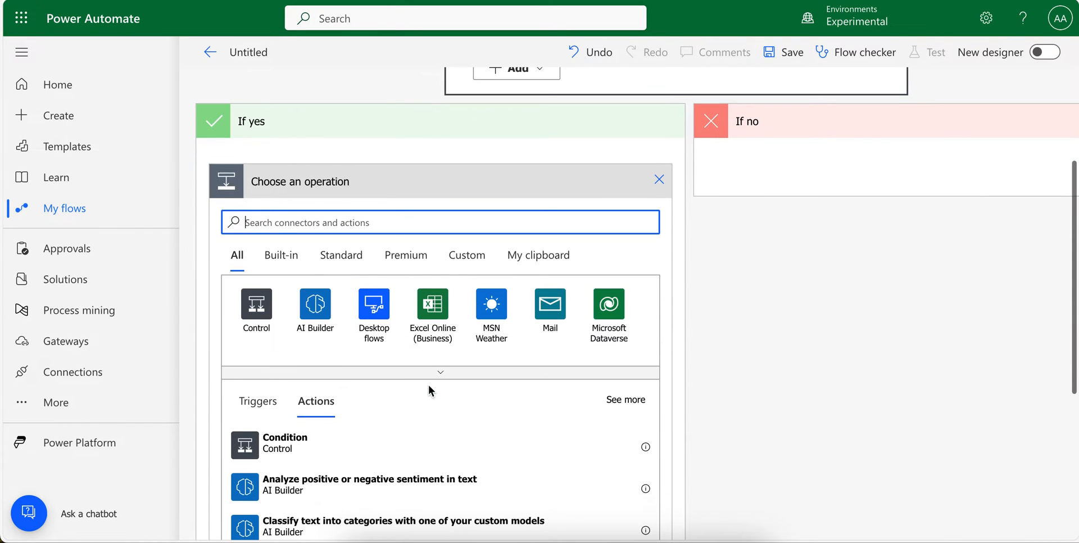
pyautogui.write('s')
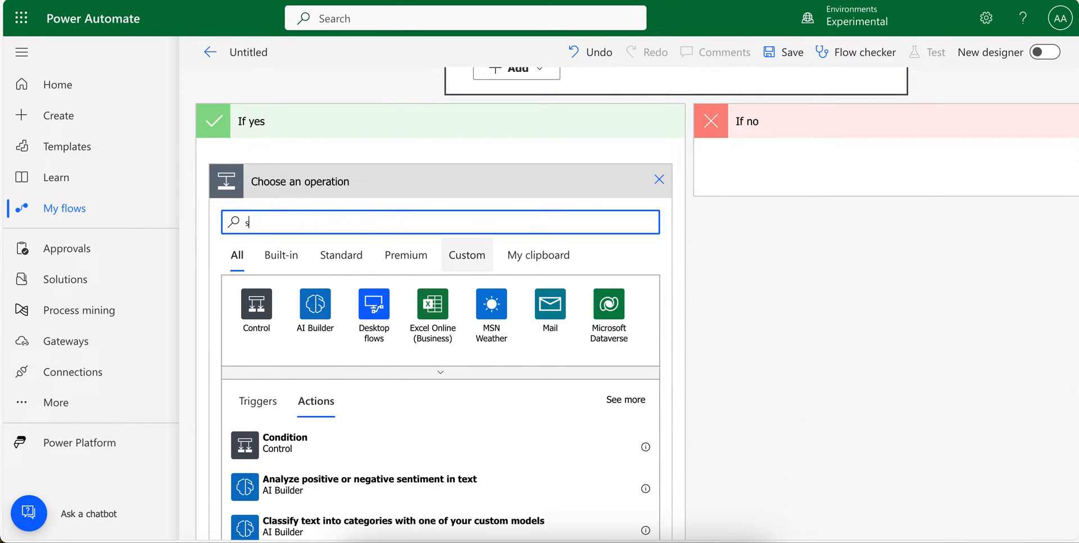
pyautogui.write('send email')
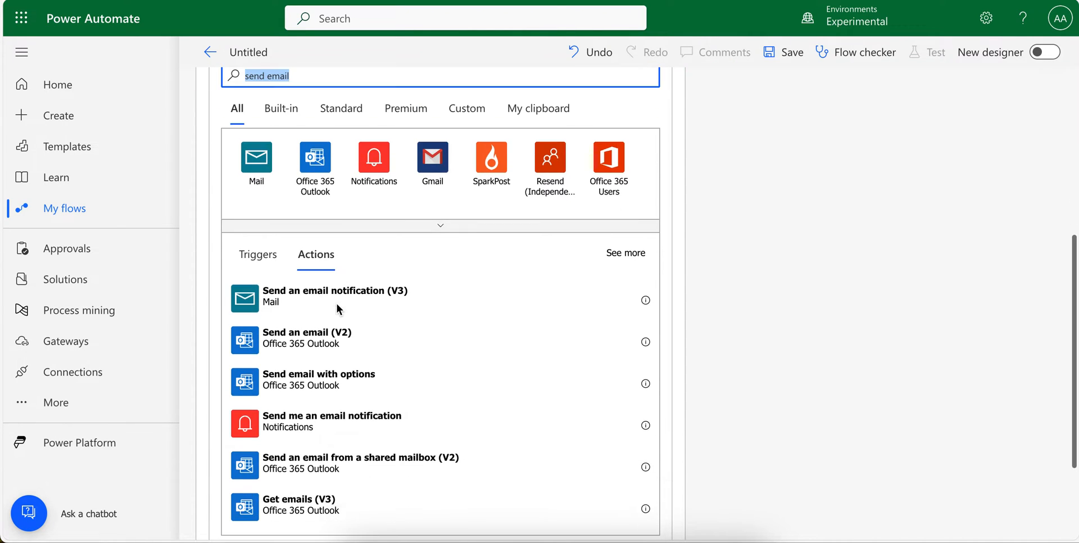
pyautogui.moveTo(342, 430)
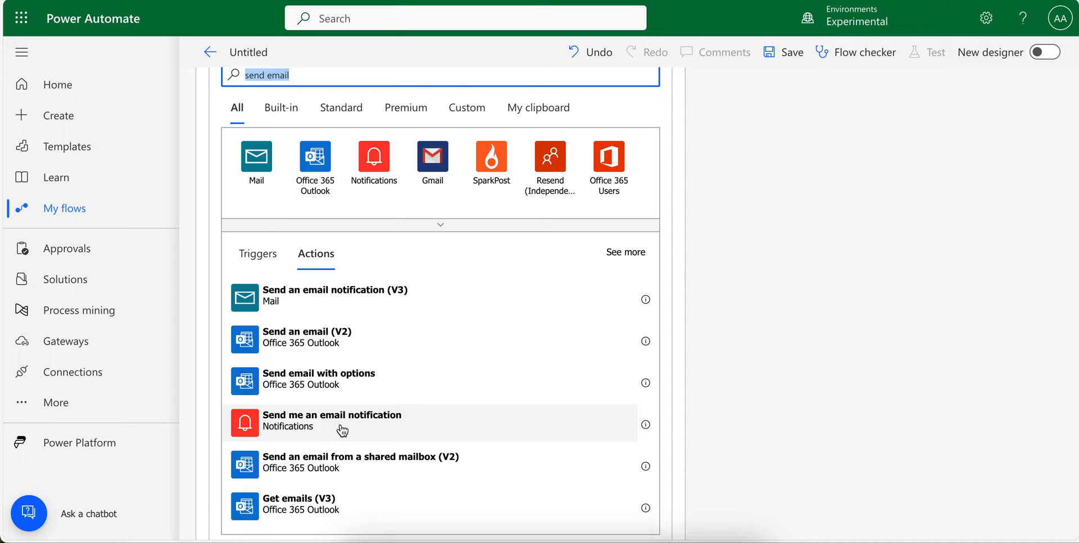
pyautogui.moveTo(318, 425)
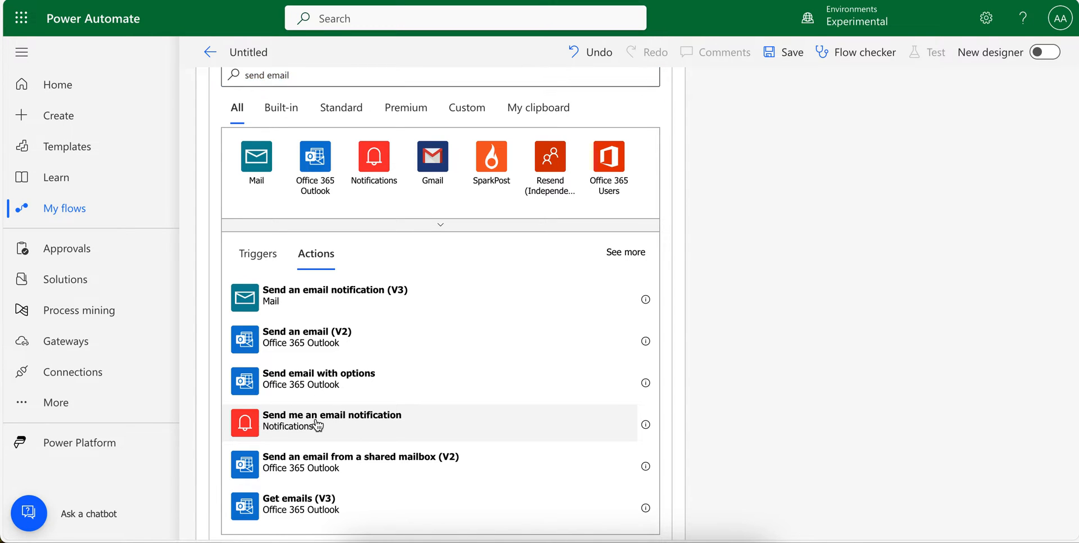
# Step: Add 'Send me an email notification' with subject file Name plus 'got updated'
pyautogui.click(332, 419)
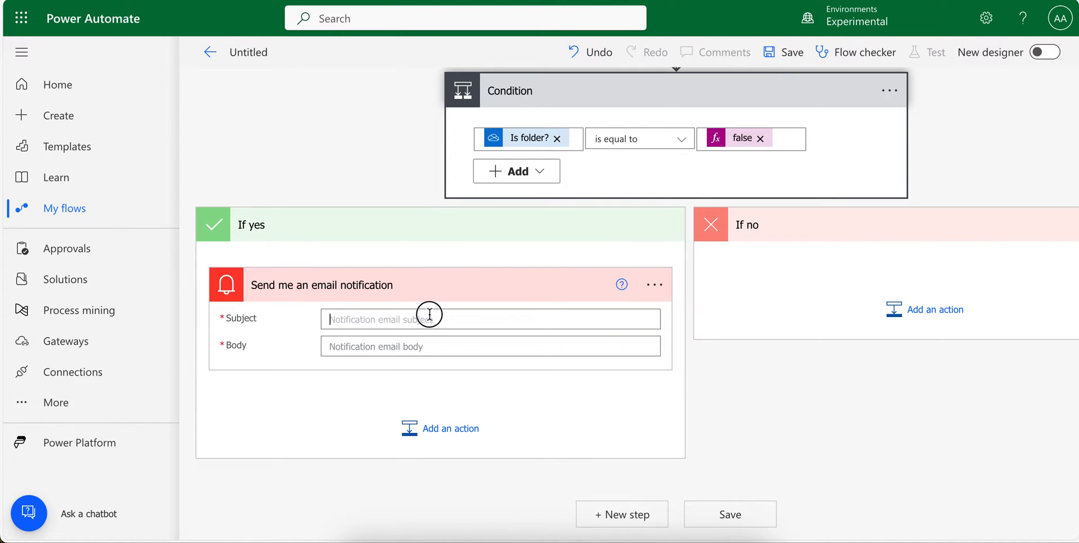
pyautogui.click(489, 318)
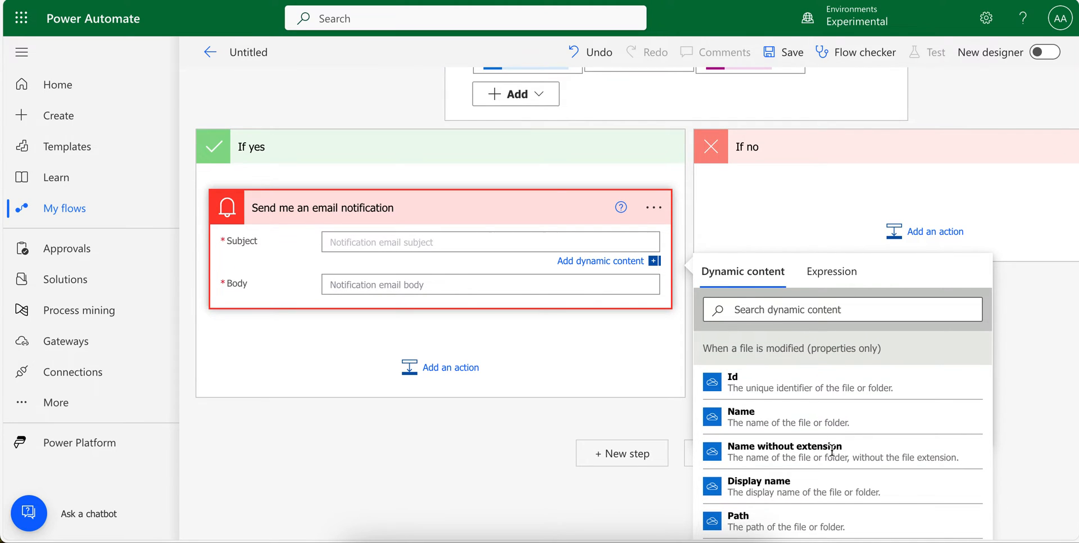
pyautogui.click(741, 418)
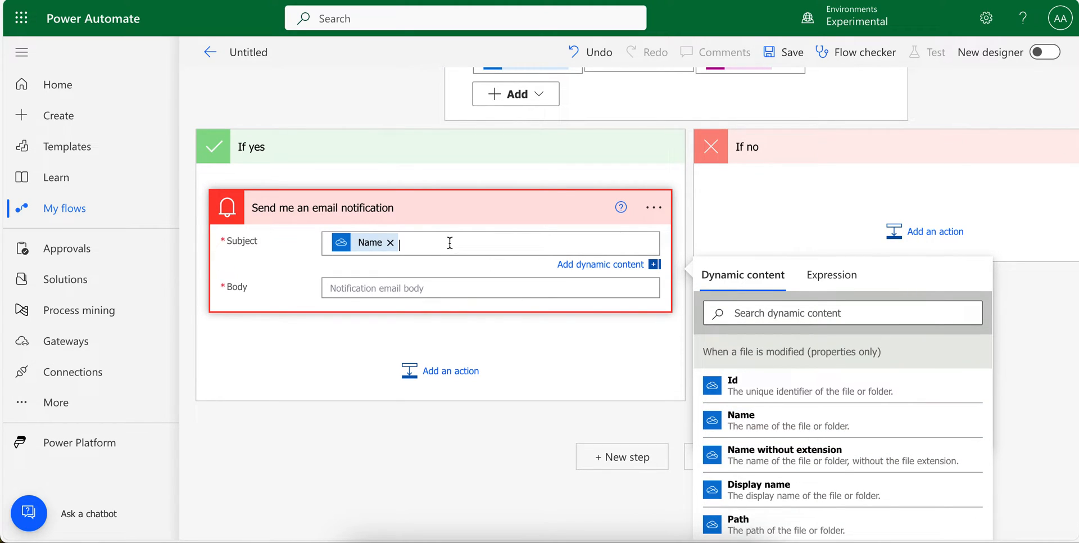
pyautogui.write('got updtaed')
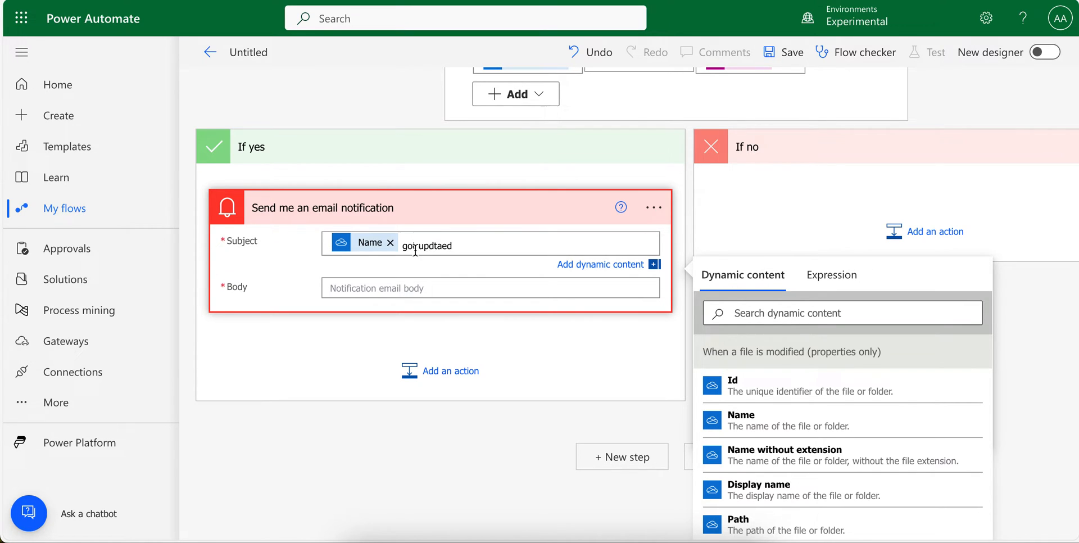
pyautogui.write('got updt')
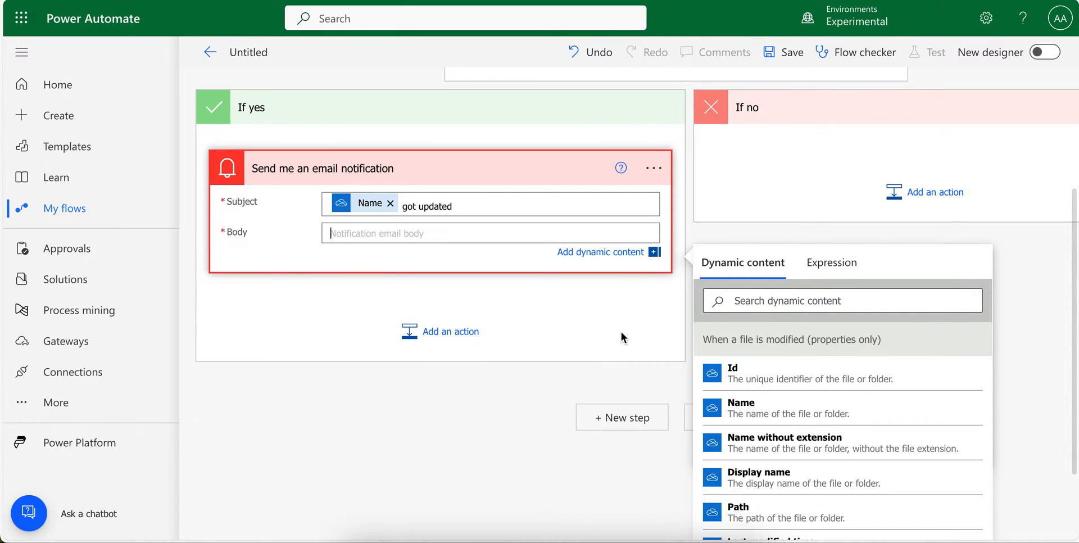
# Step: Write the body 'File is updated by' Last modified by 'at' Last modified time
pyautogui.write('File is u')
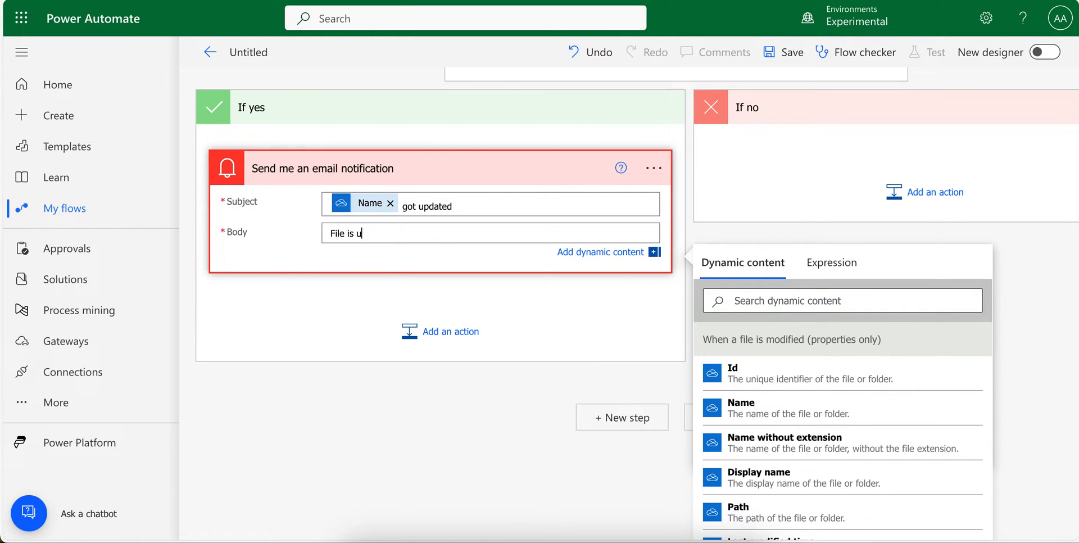
pyautogui.write('pdated by')
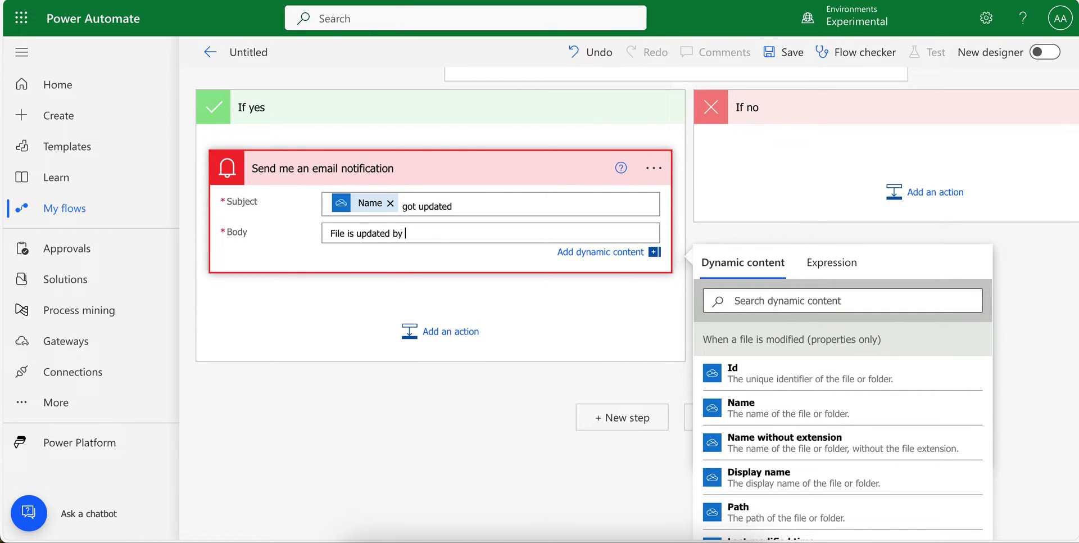
pyautogui.scroll(-3)
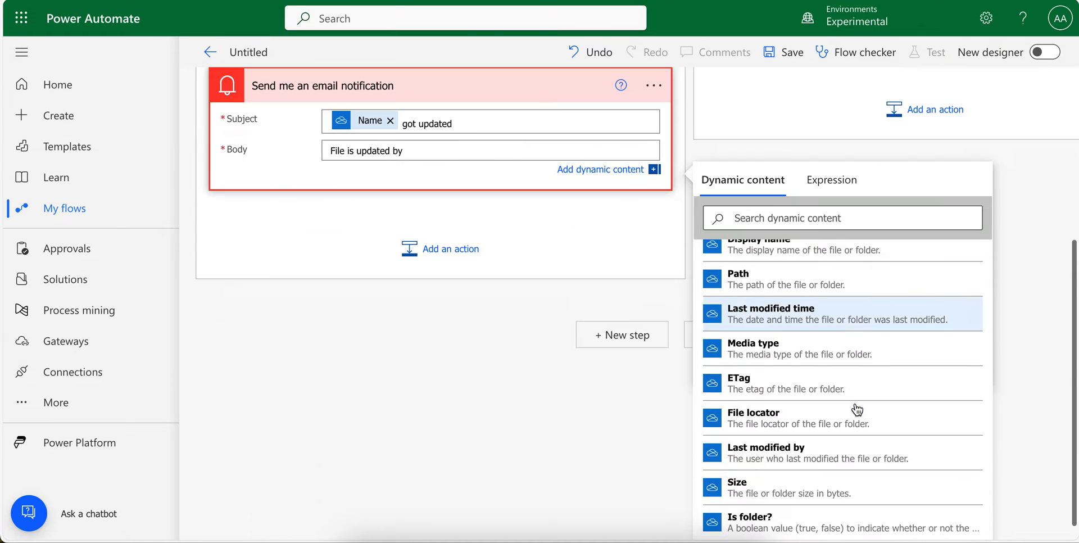
pyautogui.moveTo(830, 453)
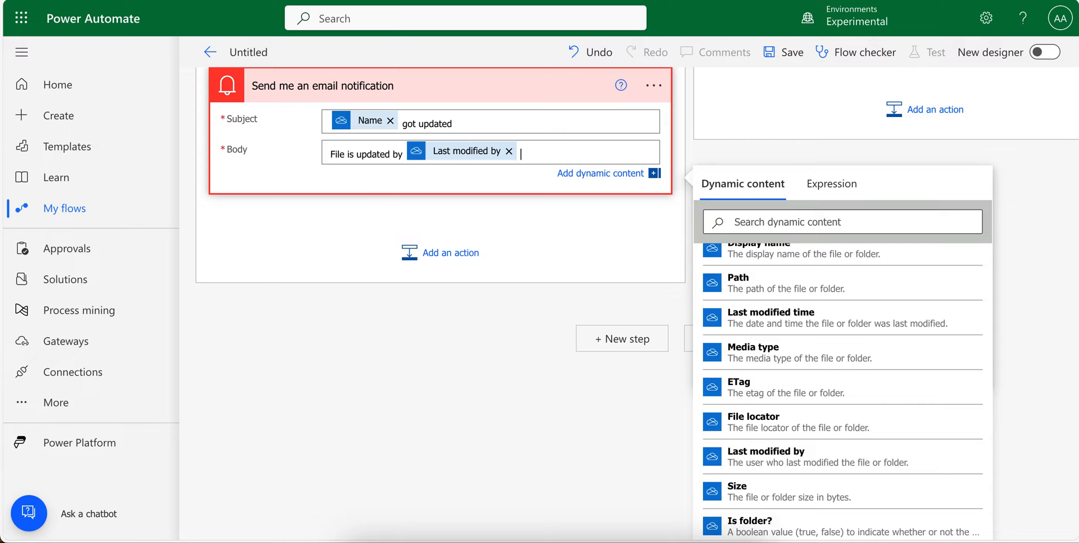
pyautogui.write('at')
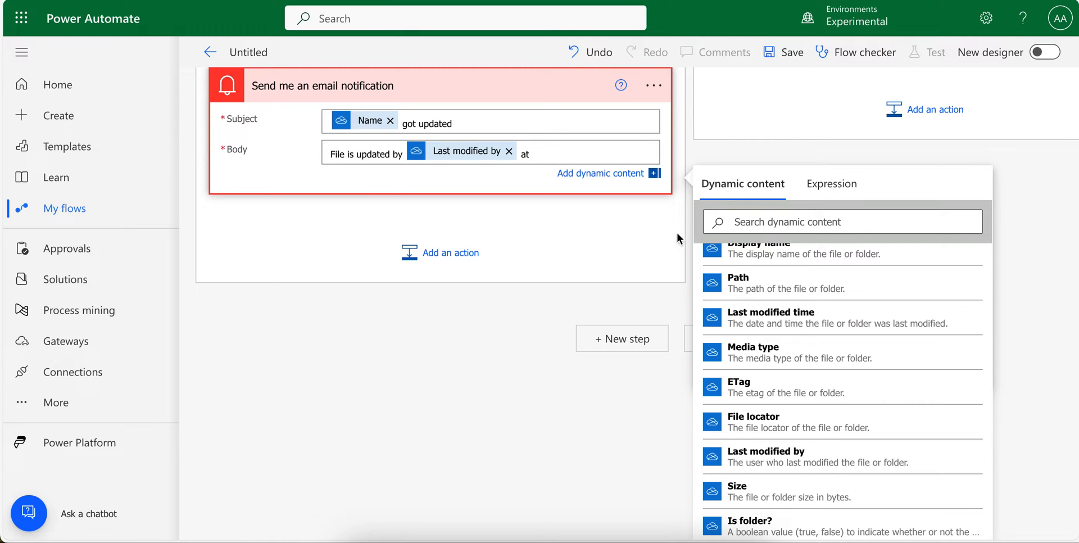
pyautogui.click(771, 316)
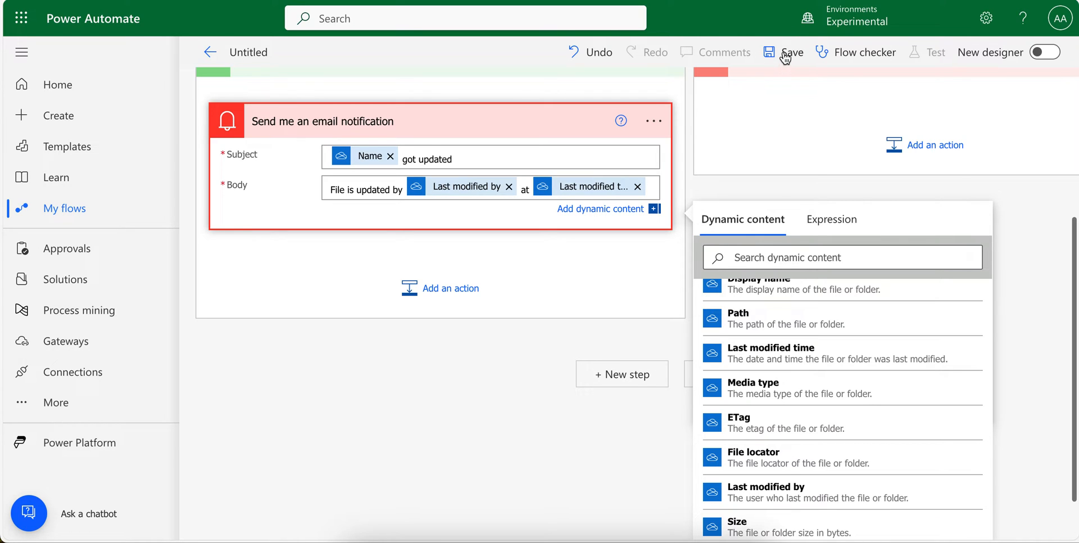
# Step: Save the flow and start a manual test waiting for the OneDrive trigger
pyautogui.click(788, 51)
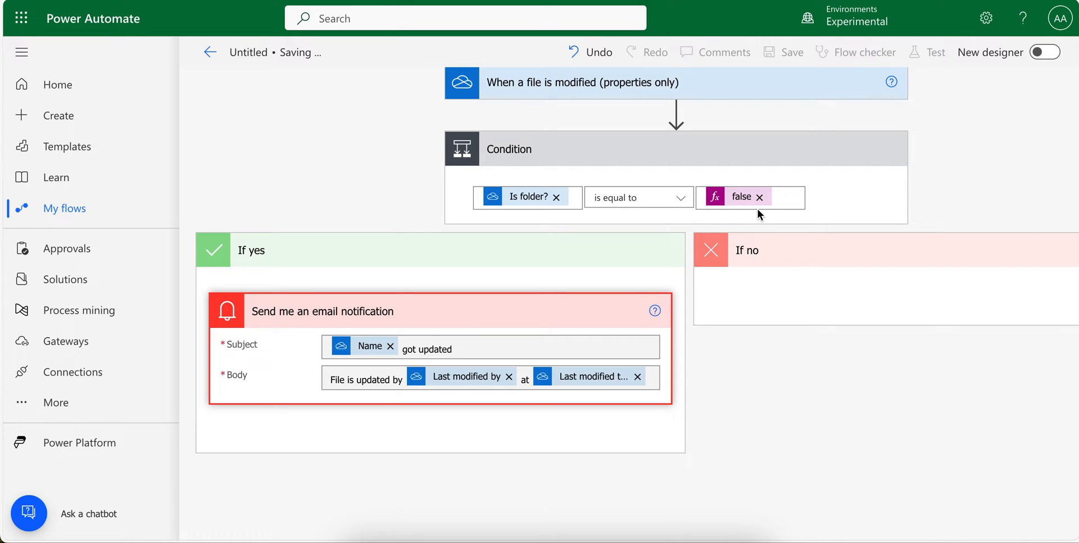
pyautogui.click(782, 51)
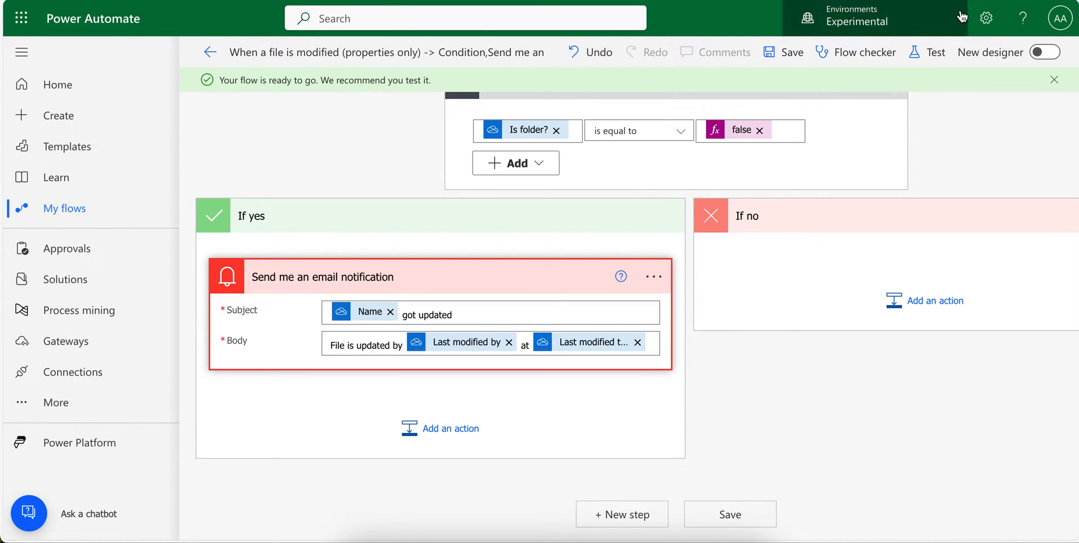
pyautogui.click(934, 52)
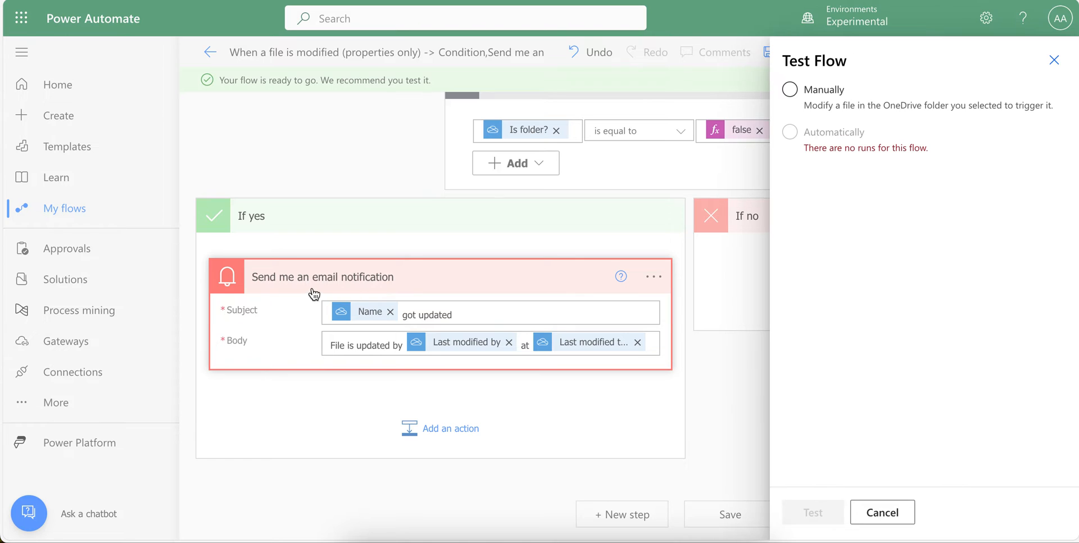
pyautogui.click(789, 89)
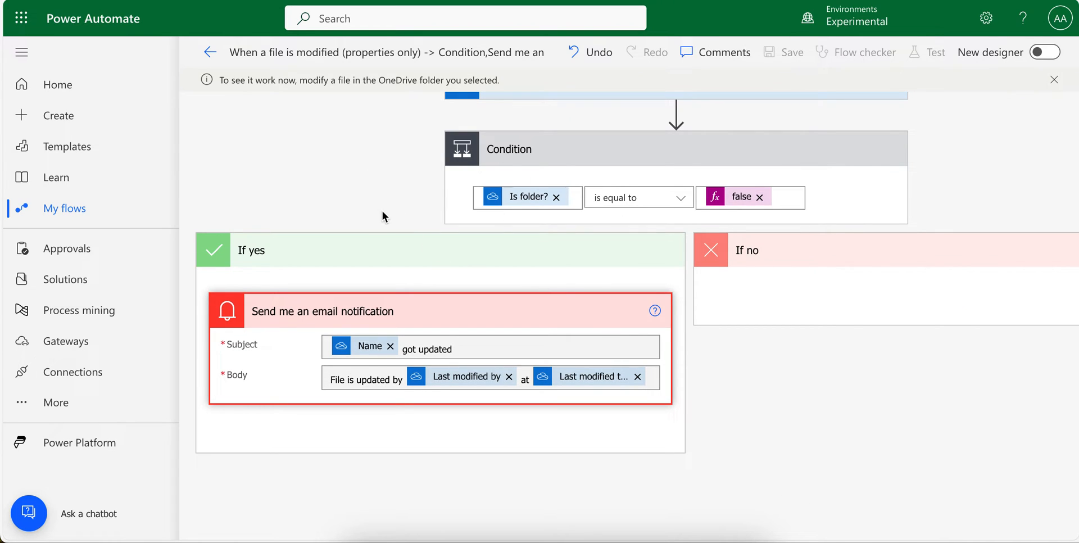
pyautogui.moveTo(333, 179)
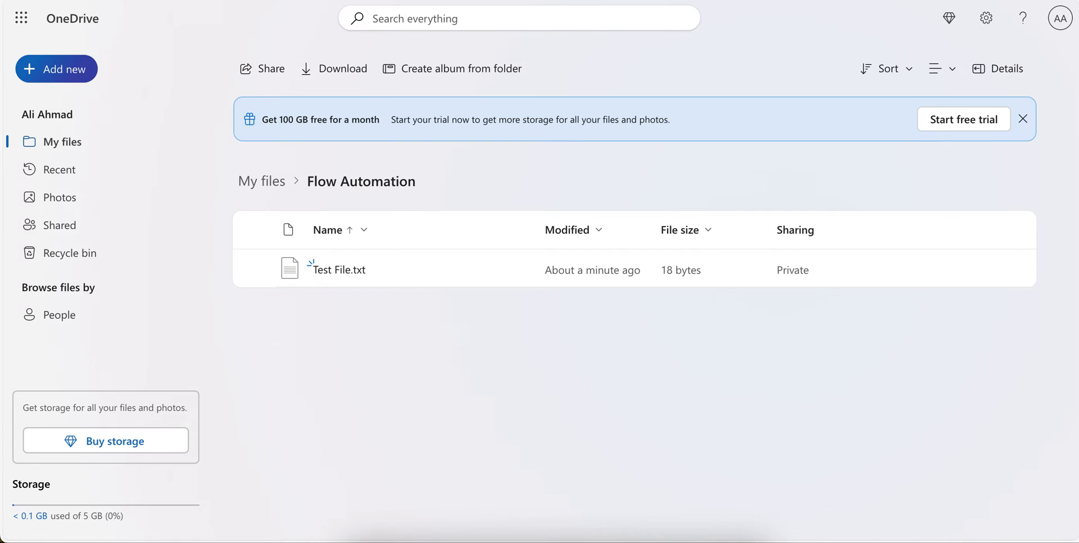
pyautogui.moveTo(338, 269)
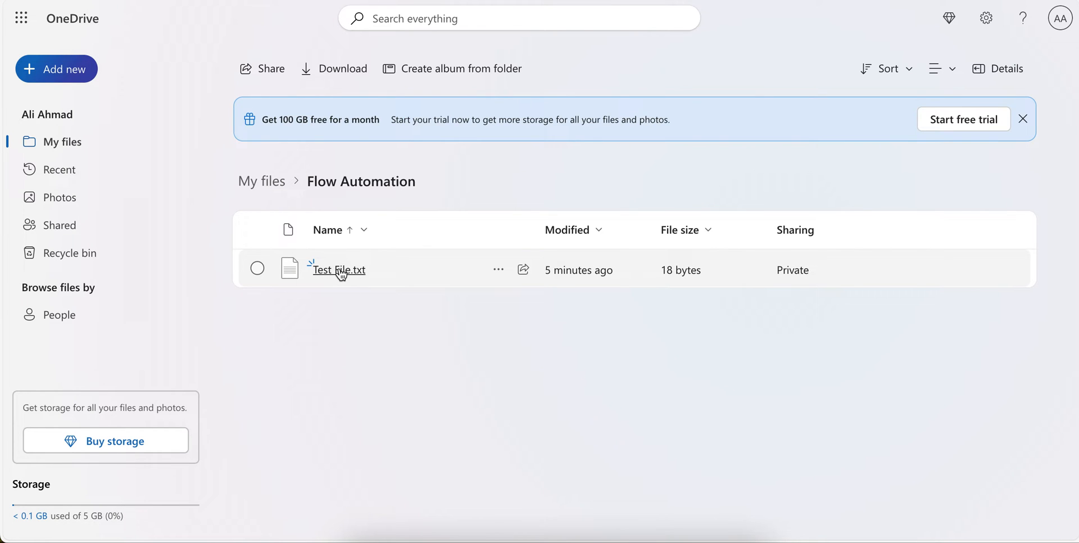
# Step: Open Test File.txt in the Flow Automation folder, close it and reopen it in preview
pyautogui.click(336, 269)
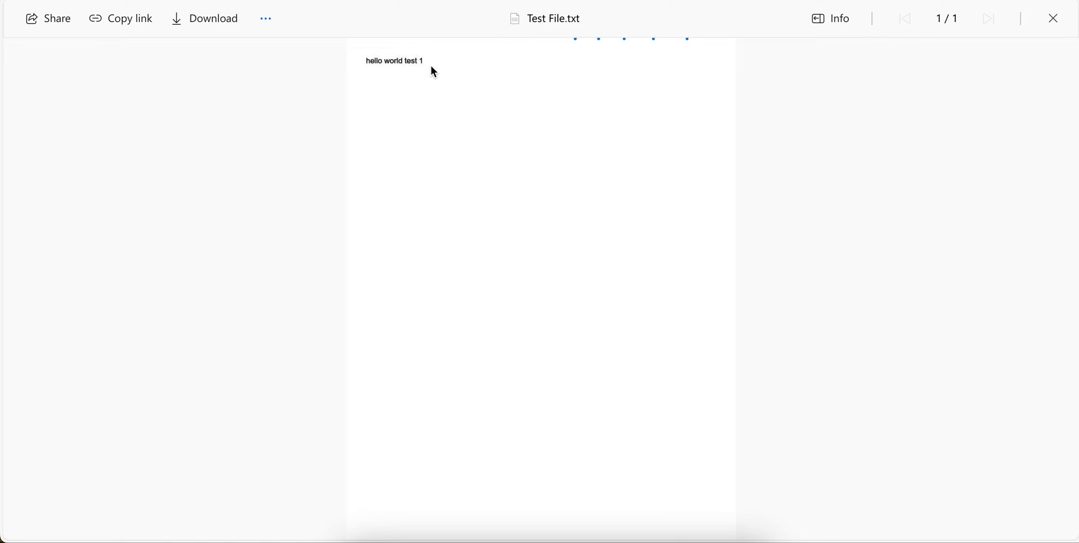
pyautogui.moveTo(572, 63)
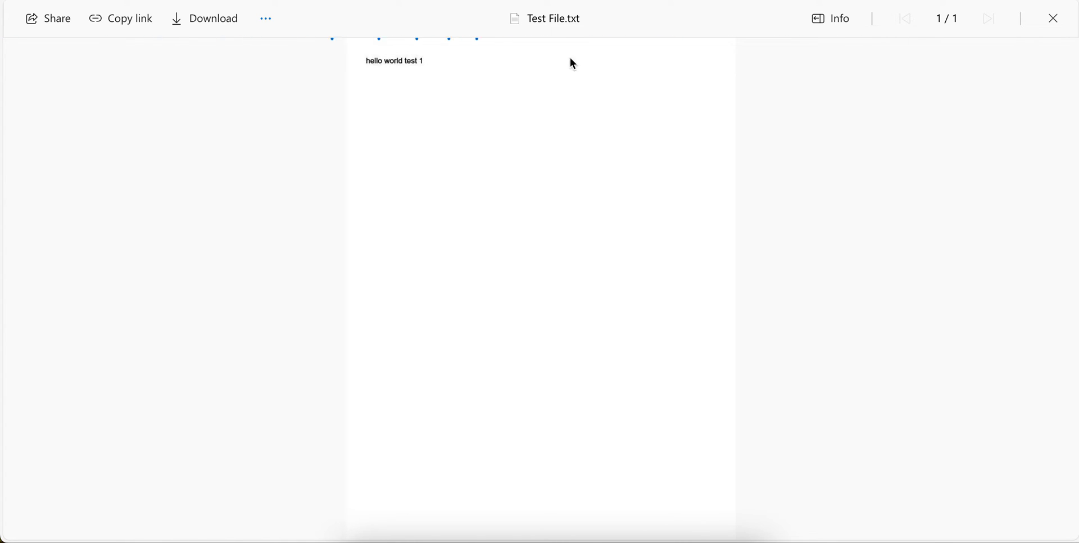
pyautogui.click(1052, 19)
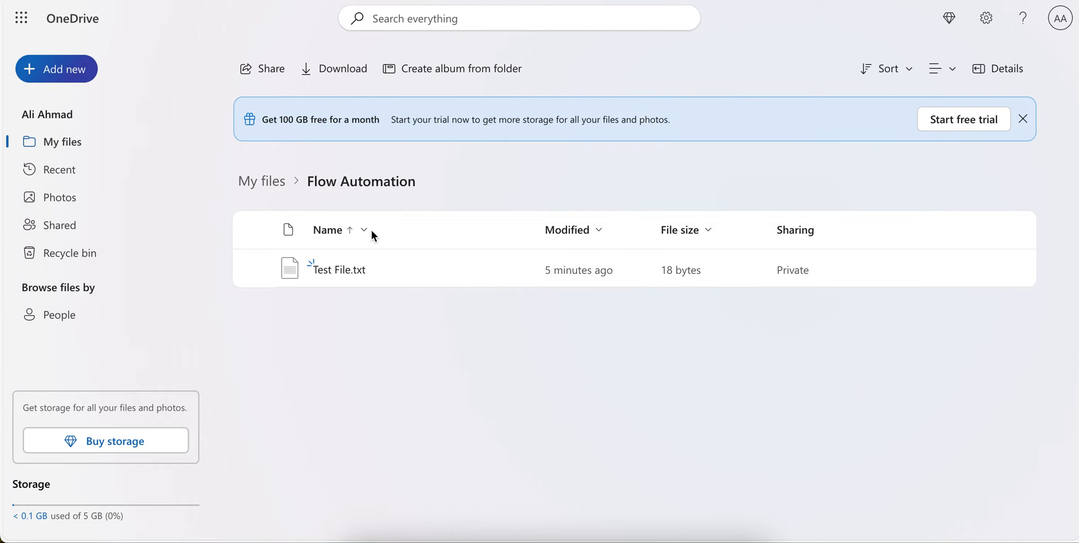
pyautogui.click(1023, 119)
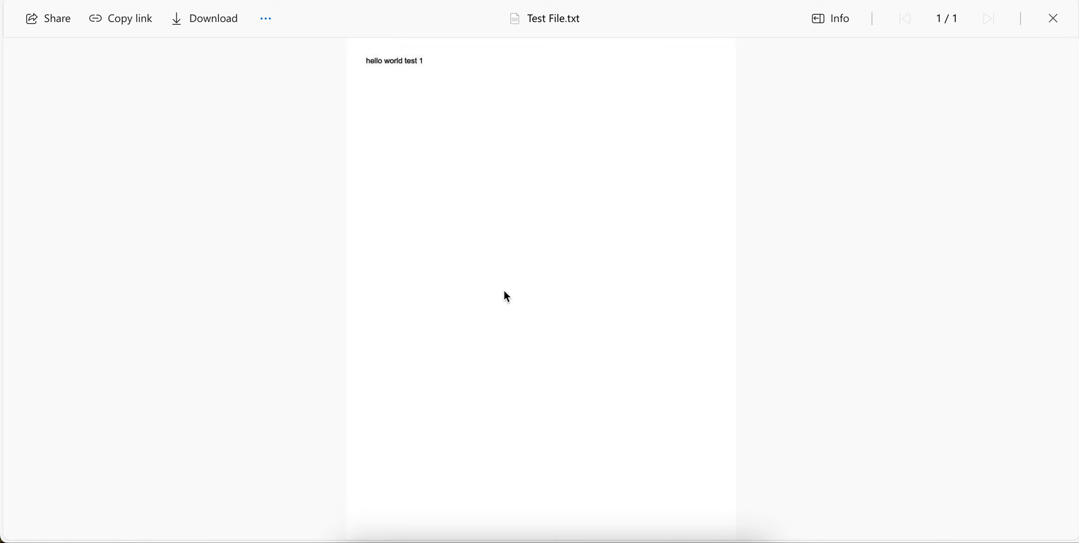
pyautogui.moveTo(421, 66)
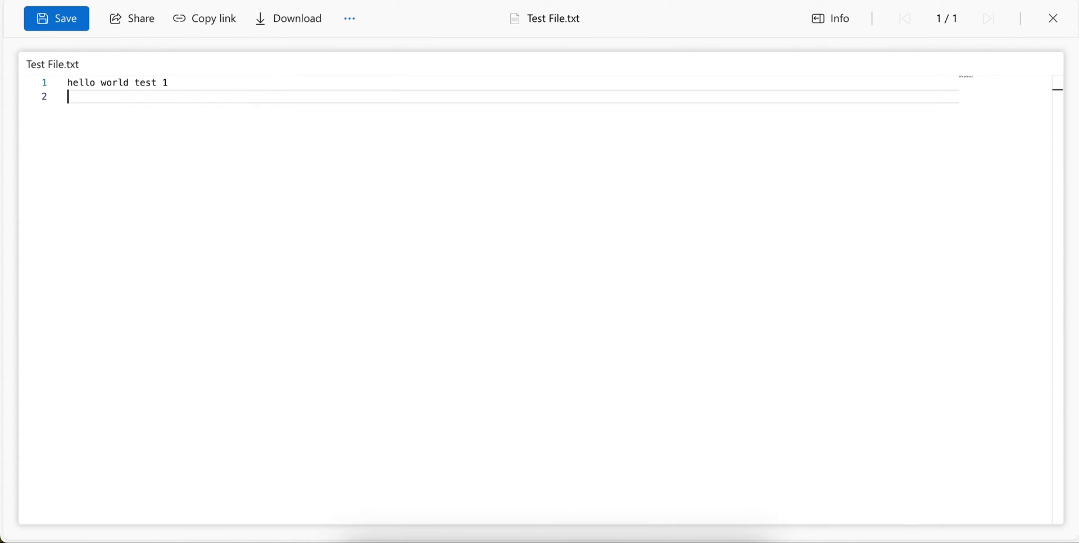
# Step: Add the line 'hello world 2' to Test File.txt, save it and return to the folder
pyautogui.write('hellow')
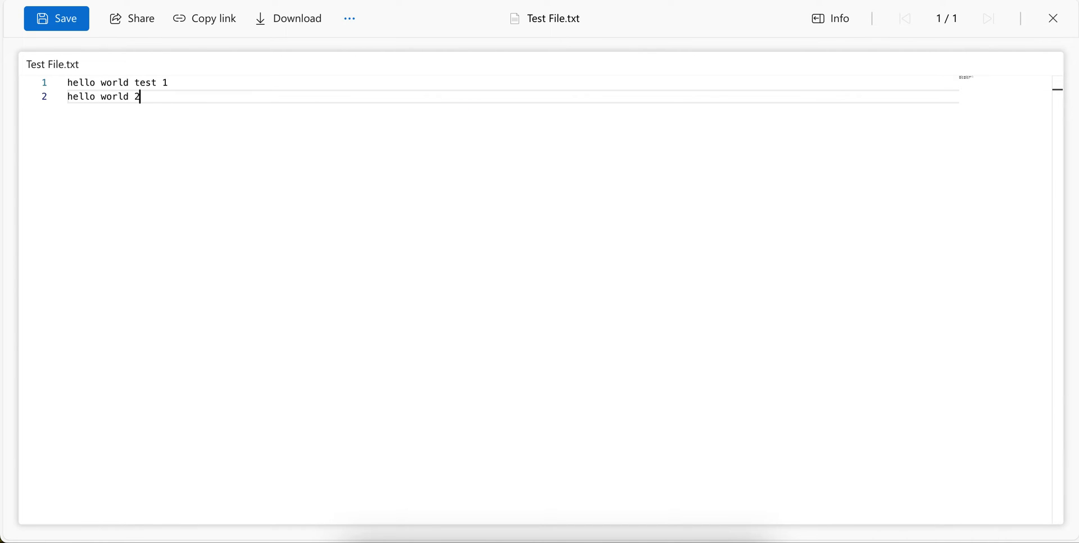
pyautogui.click(56, 18)
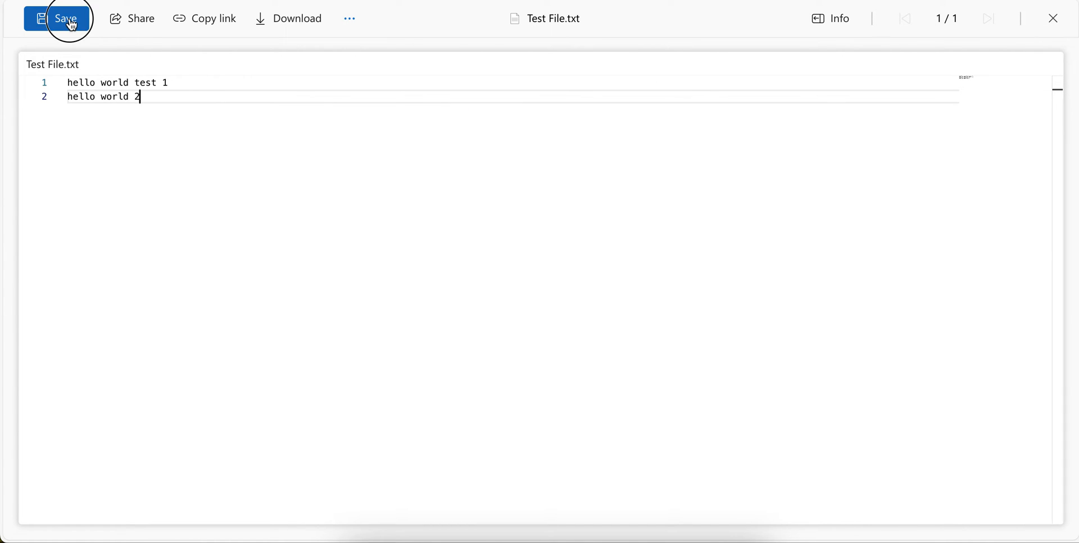
pyautogui.click(65, 18)
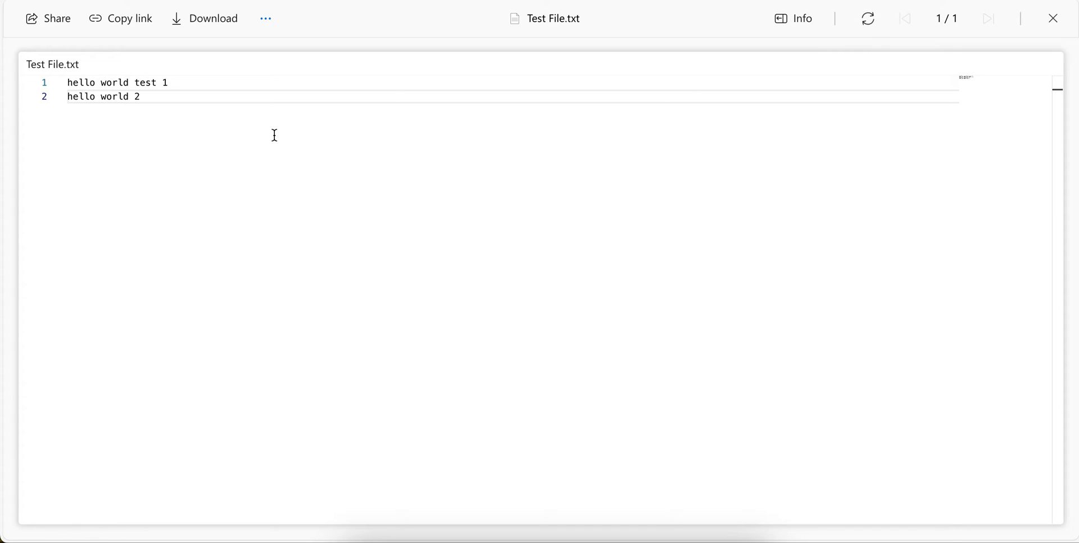
pyautogui.click(867, 19)
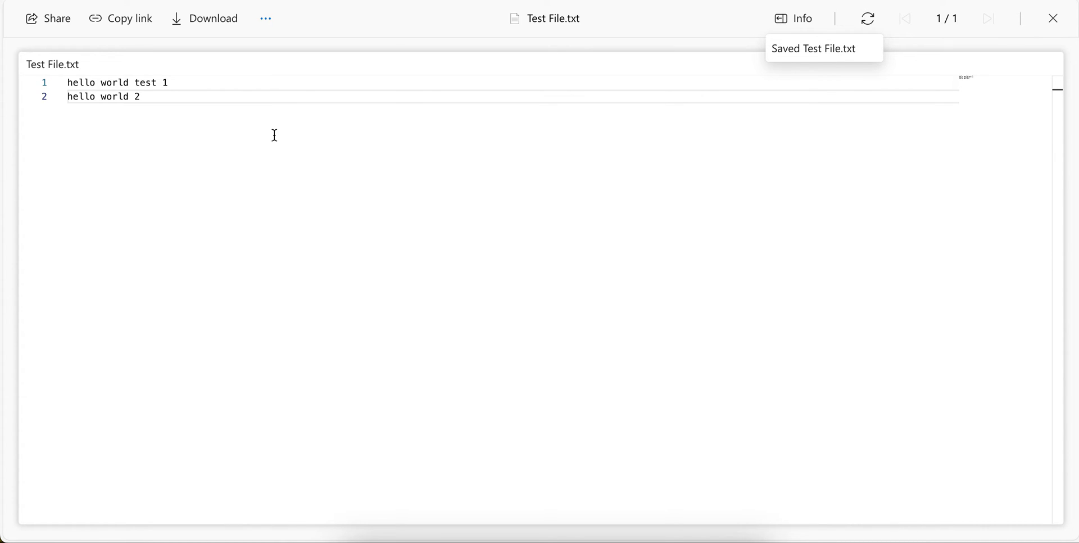
pyautogui.click(1052, 19)
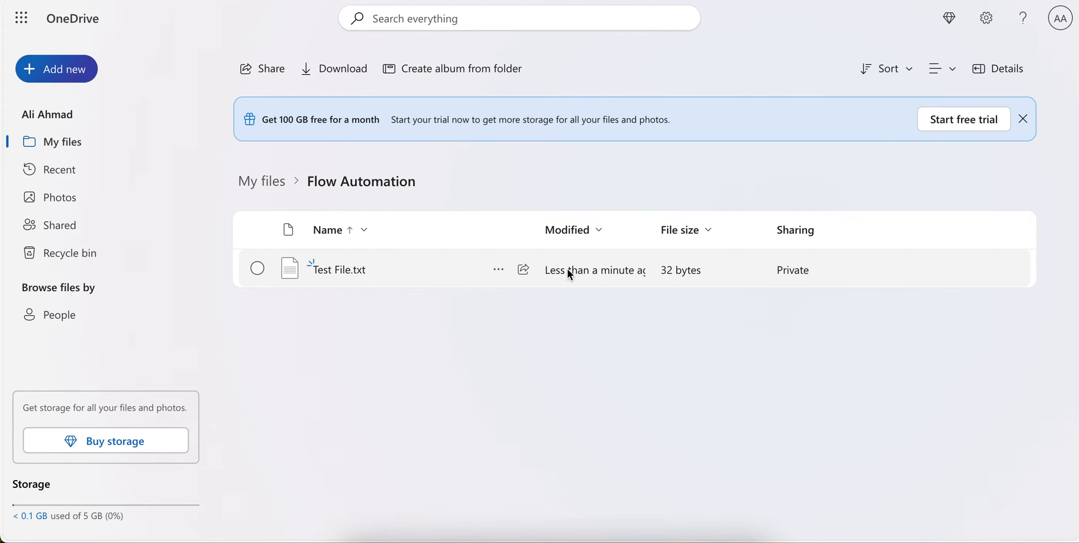
pyautogui.moveTo(620, 281)
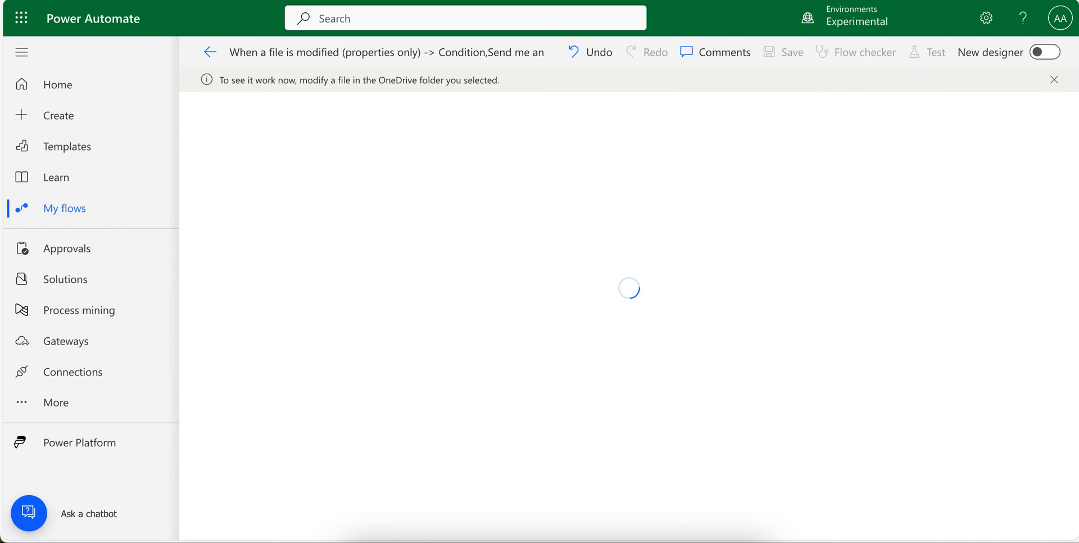
# Step: Open the test run and expand the Condition and email notification steps to check their results and inputs
pyautogui.click(934, 52)
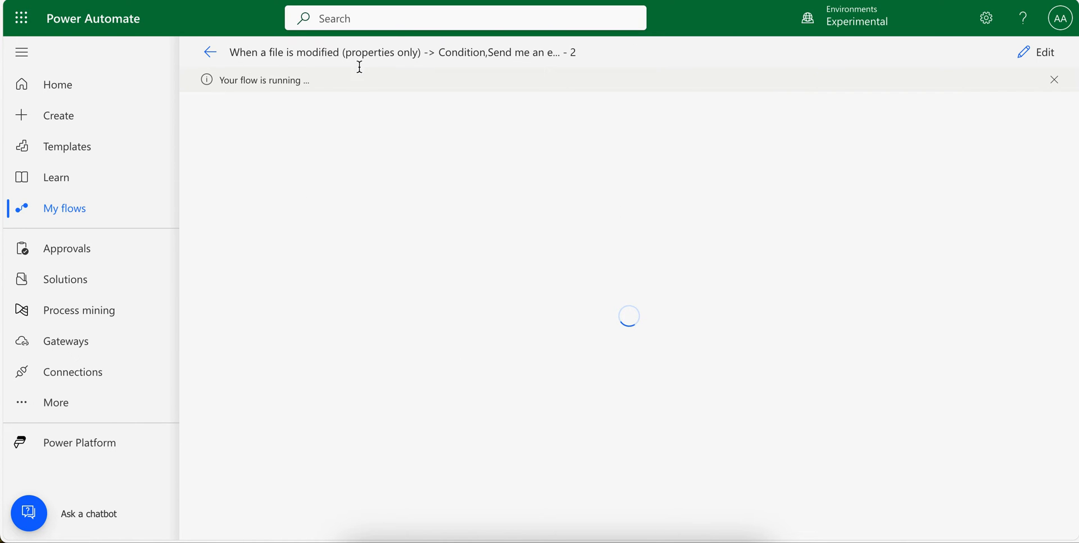
pyautogui.moveTo(357, 161)
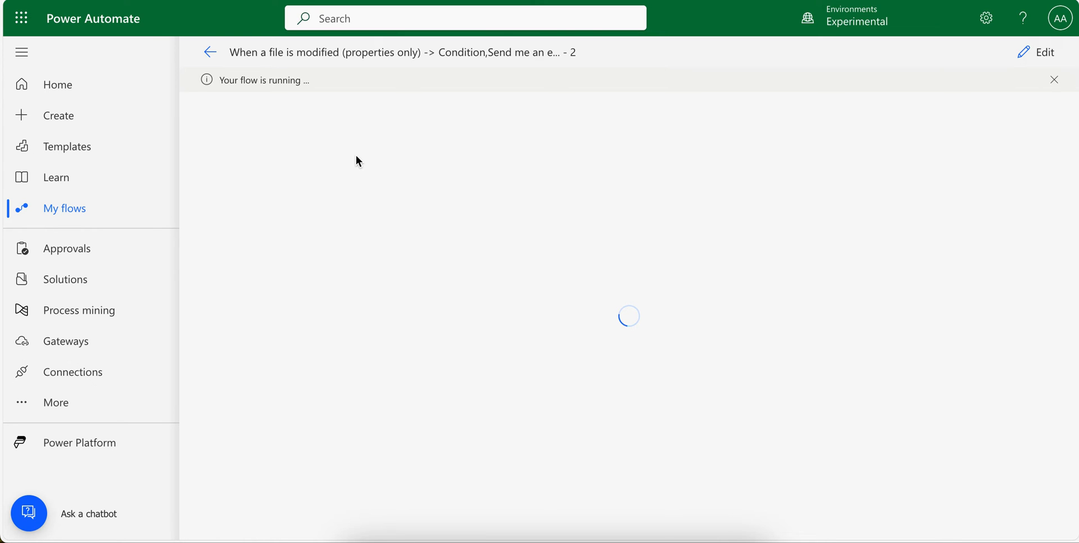
pyautogui.moveTo(325, 80)
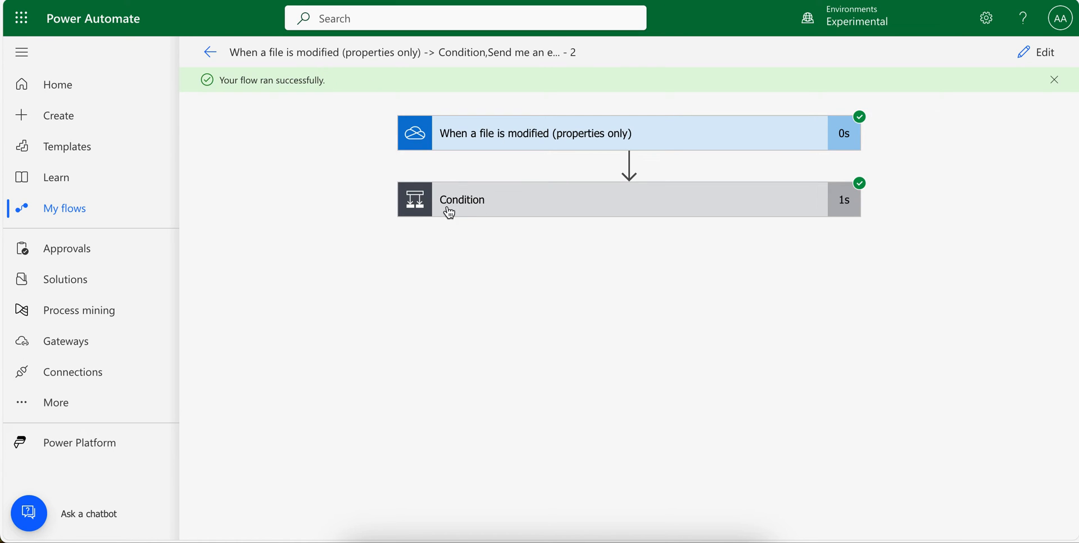
pyautogui.click(461, 200)
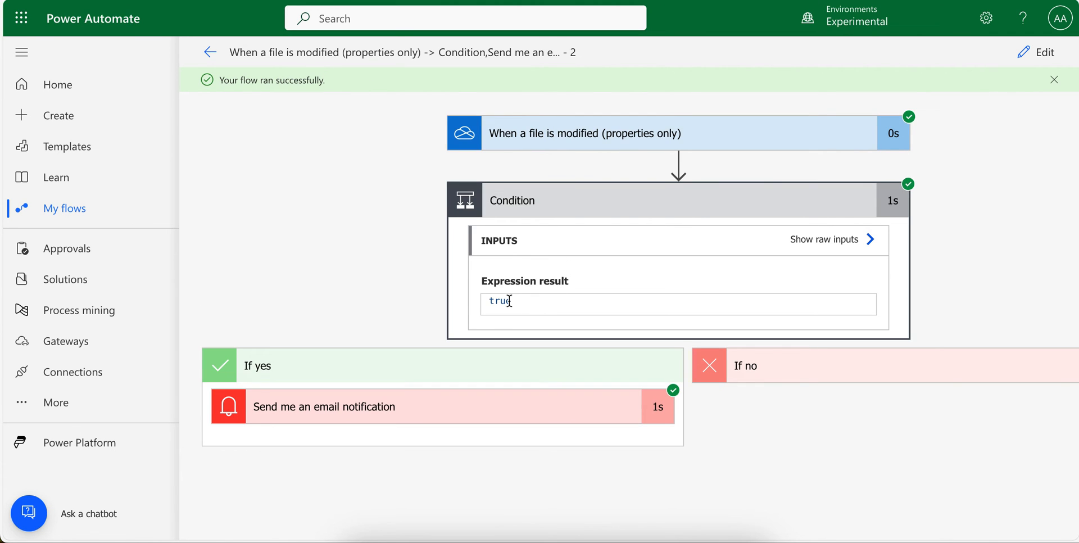
pyautogui.moveTo(416, 405)
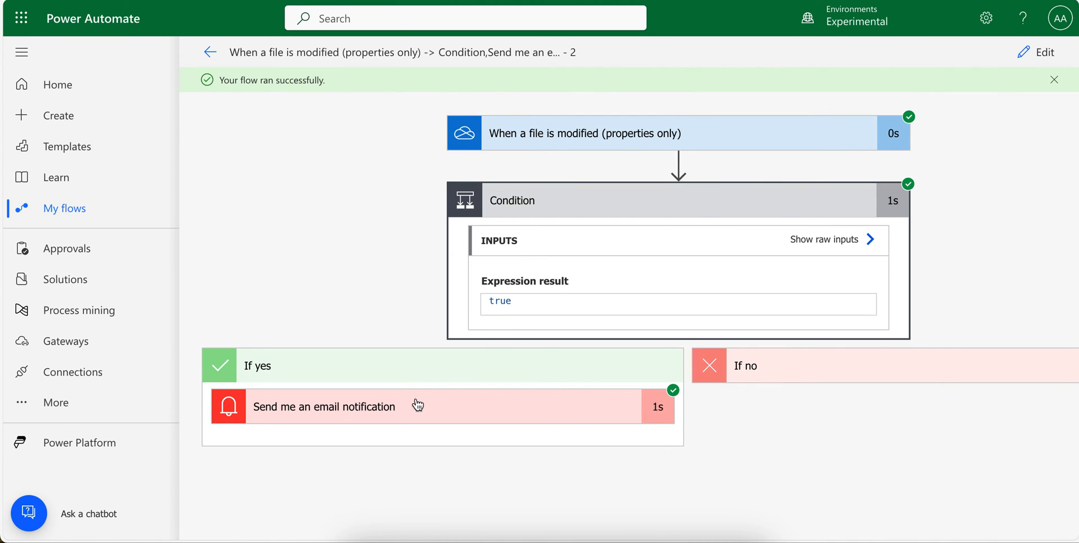
pyautogui.click(412, 406)
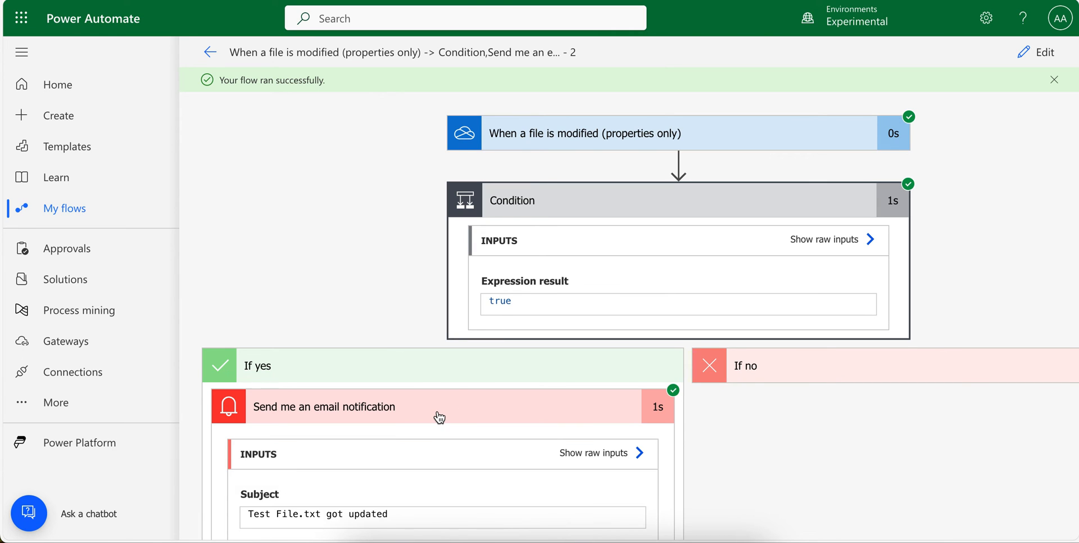
pyautogui.scroll(-3)
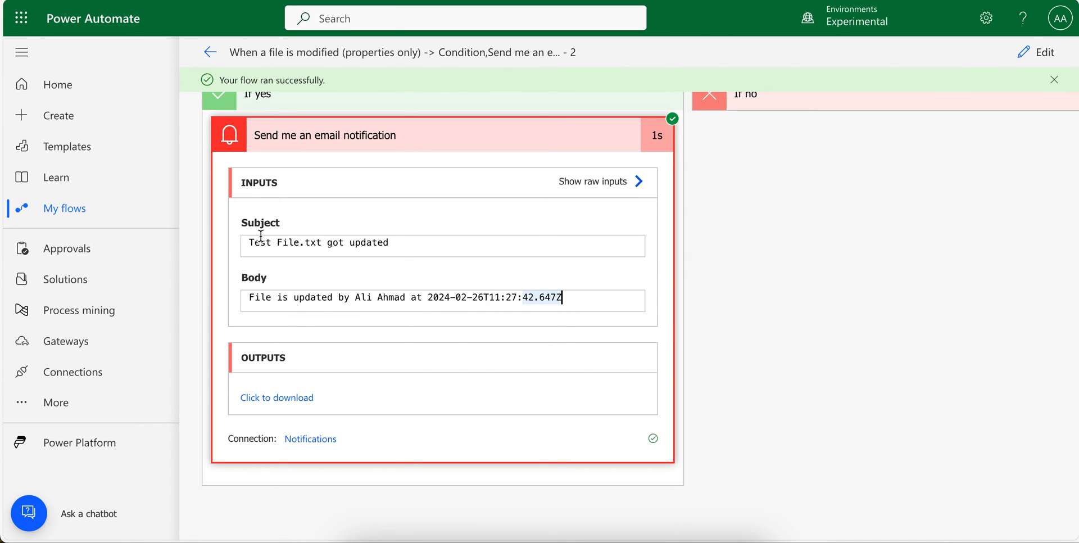
pyautogui.doubleClick(280, 241)
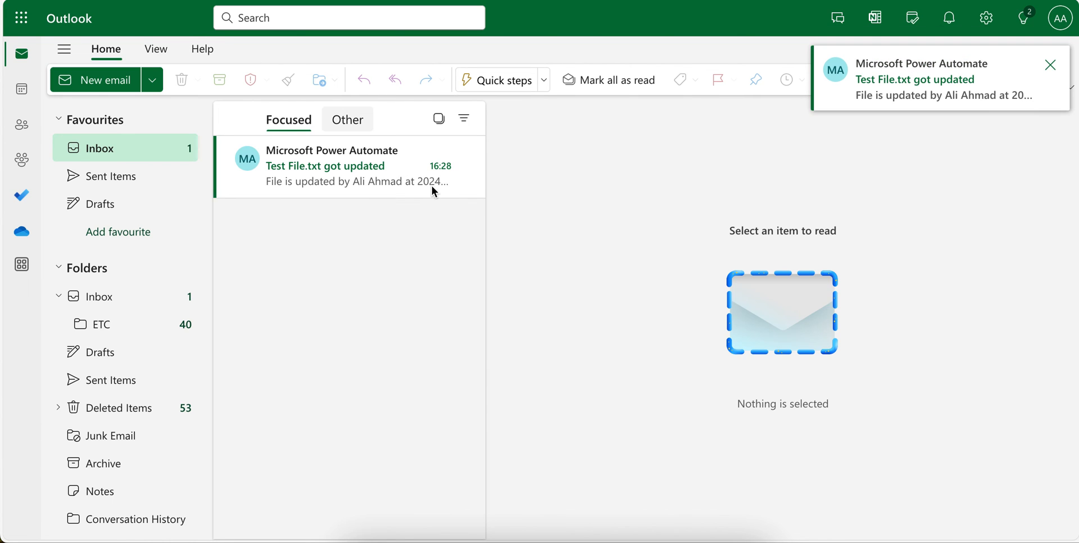
# Step: Open the 'Test File.txt got updated' email from Microsoft Power Automate and dismiss the new mail alert
pyautogui.click(348, 165)
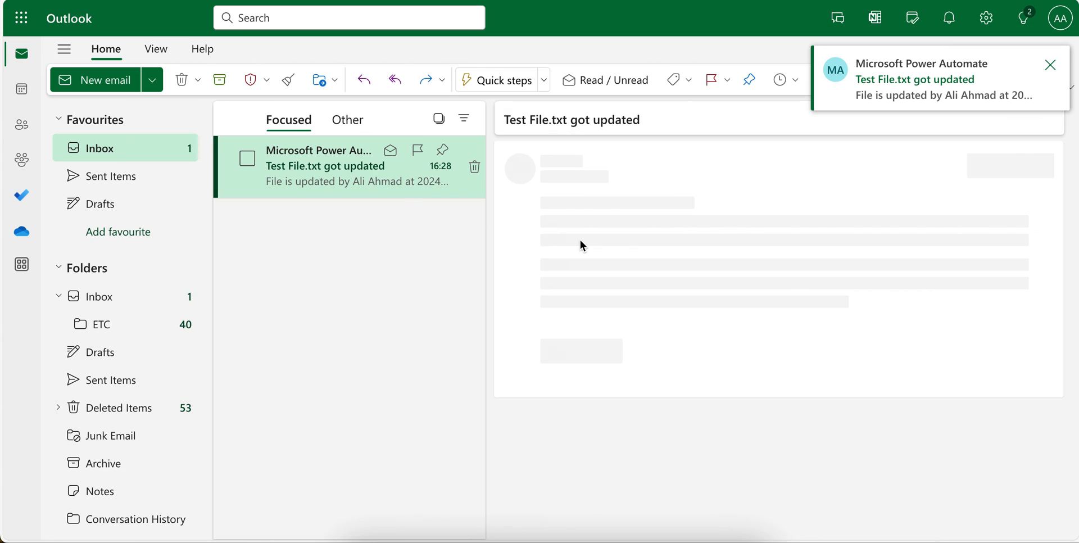
pyautogui.click(323, 165)
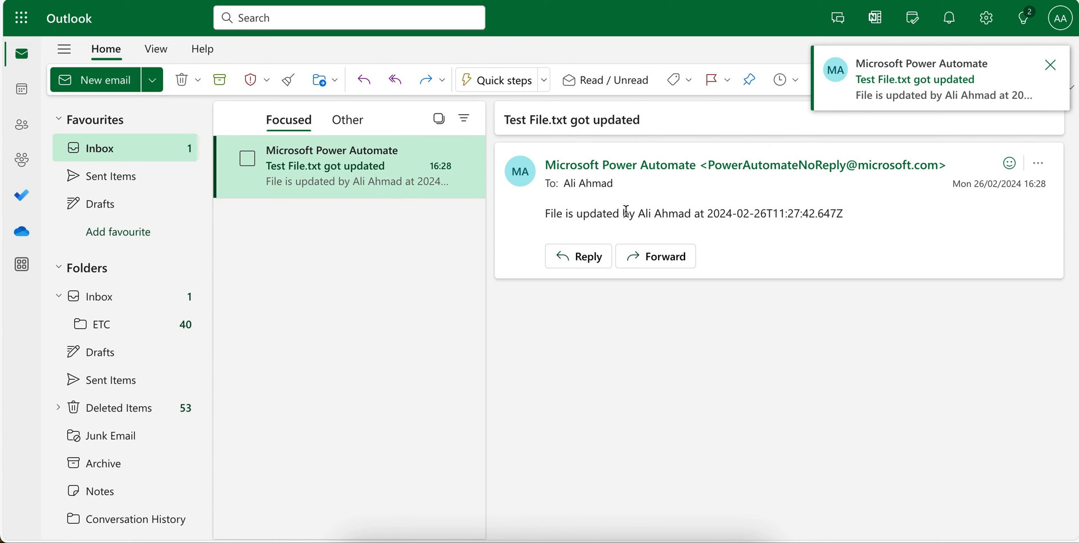
pyautogui.click(1049, 65)
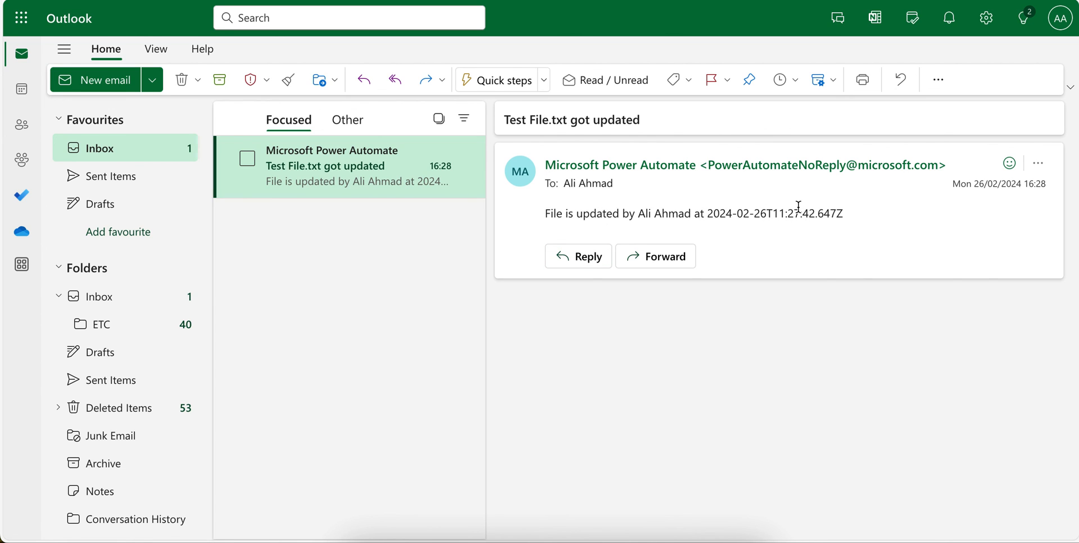
pyautogui.moveTo(660, 239)
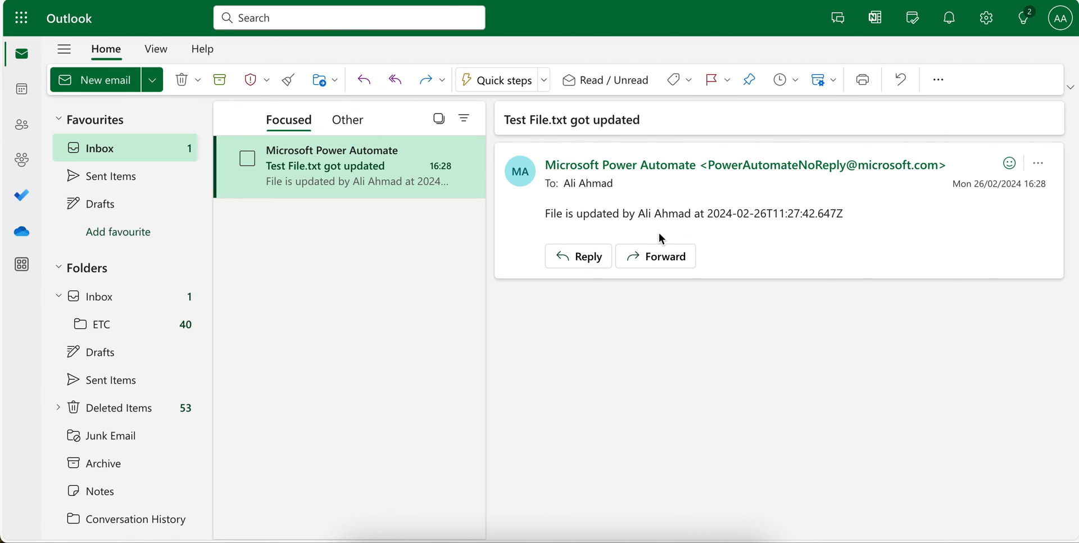